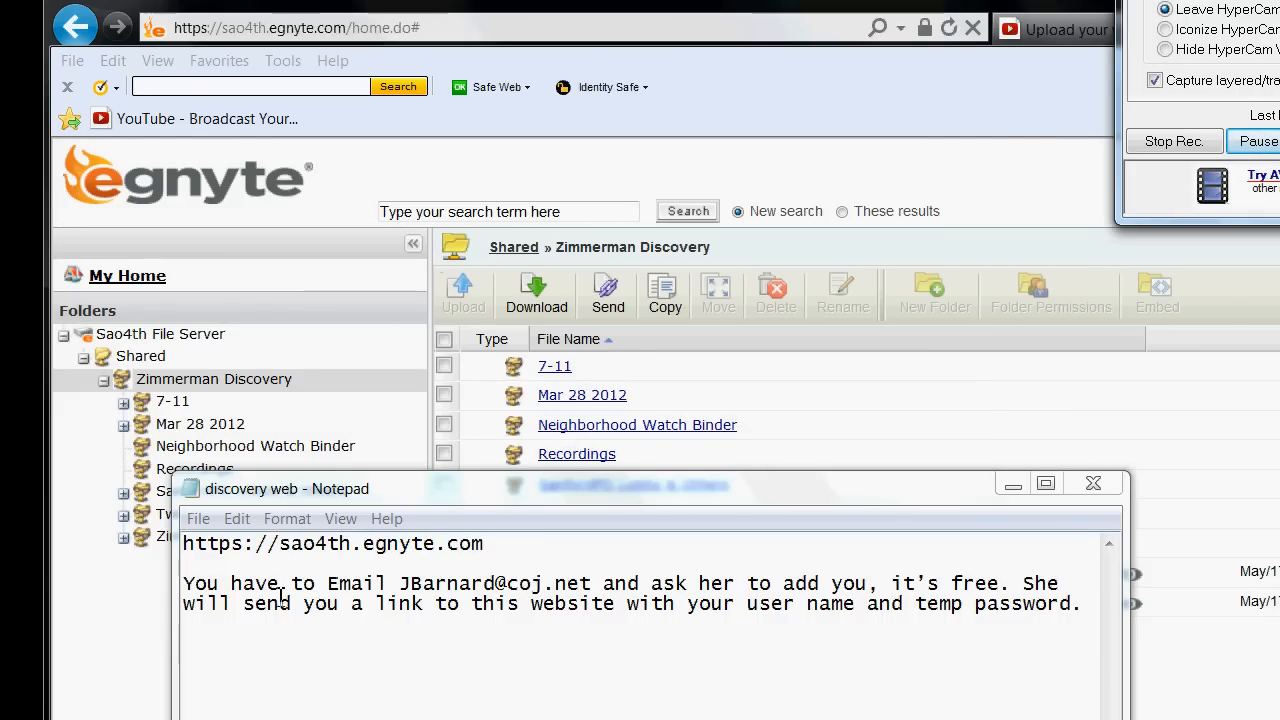
{"action": "mouse_move", "coordinate": [410, 588]}
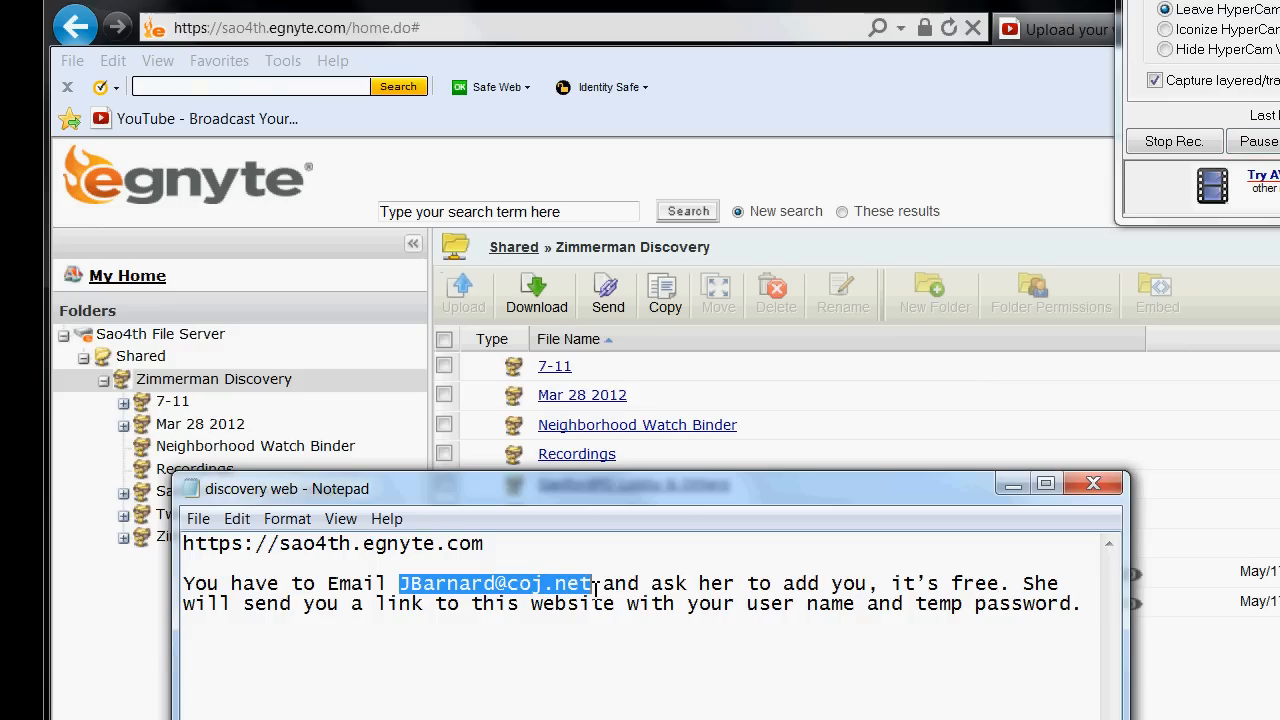
{"action": "mouse_move", "coordinate": [633, 600]}
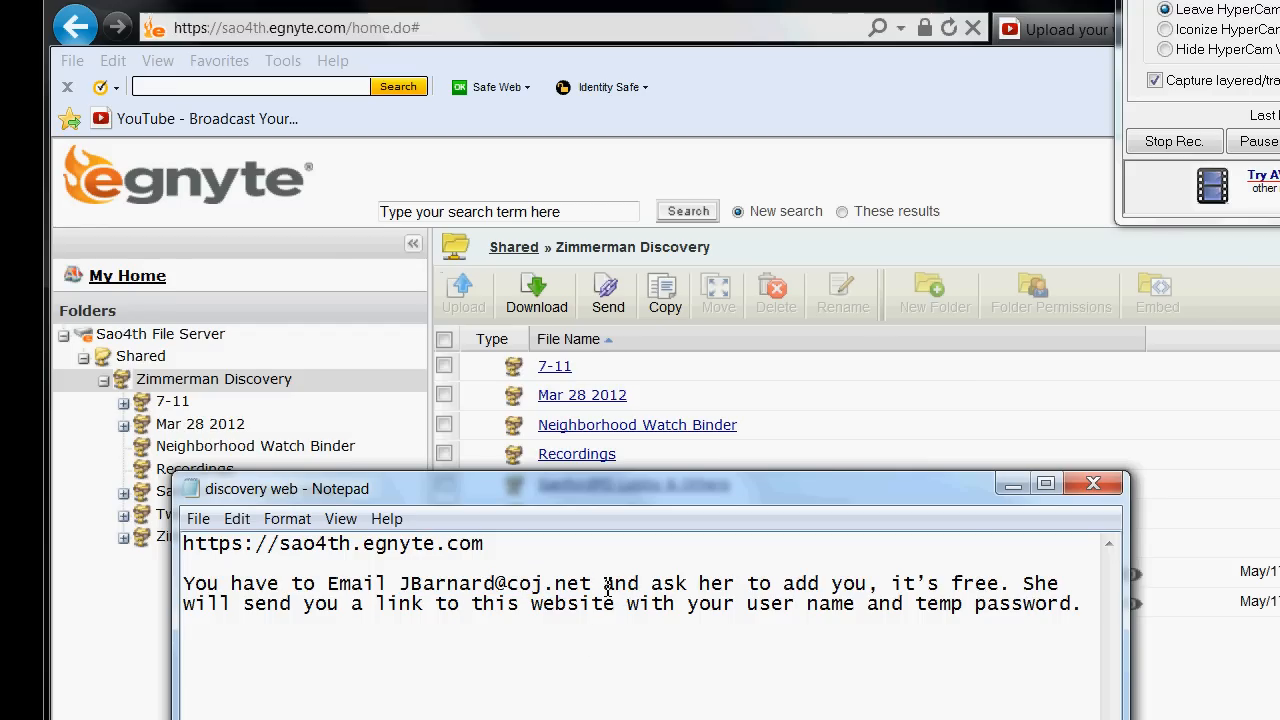
Highlight the line in the Notepad notes about asking to be added by email
{"action": "left_click_drag", "start_coordinate": [603, 583], "coordinate": [873, 583]}
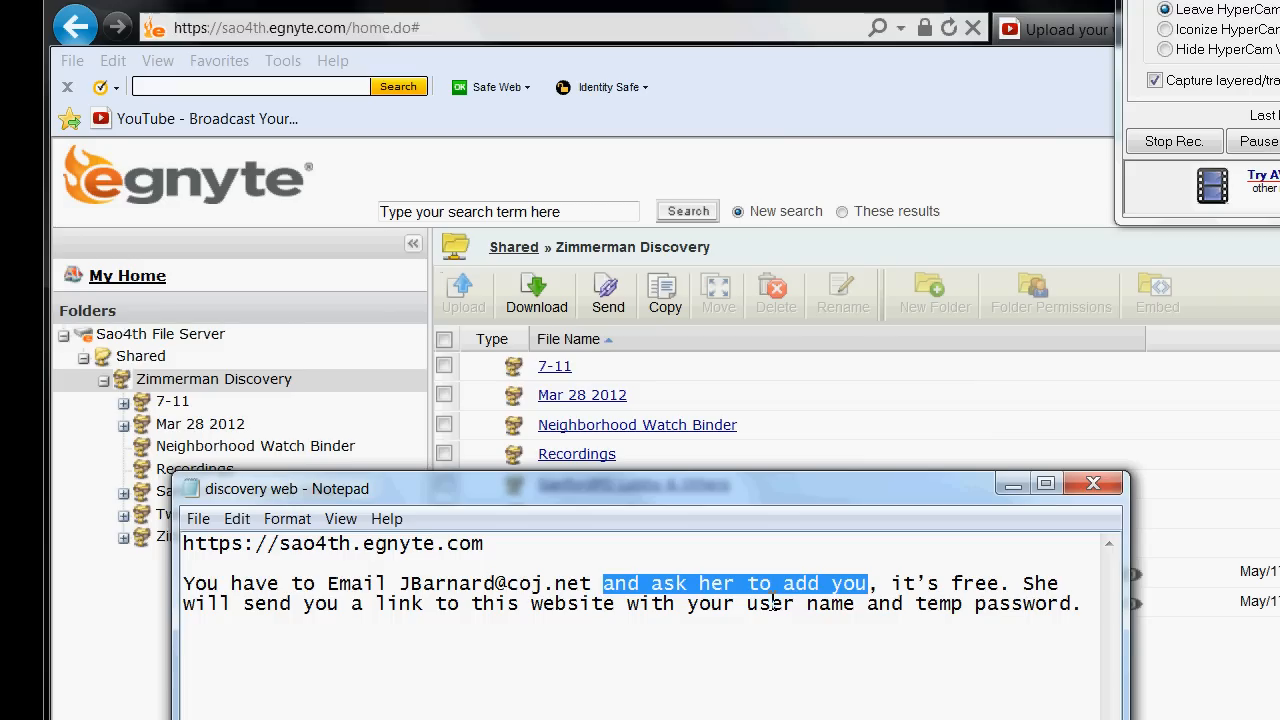
{"action": "mouse_move", "coordinate": [728, 601]}
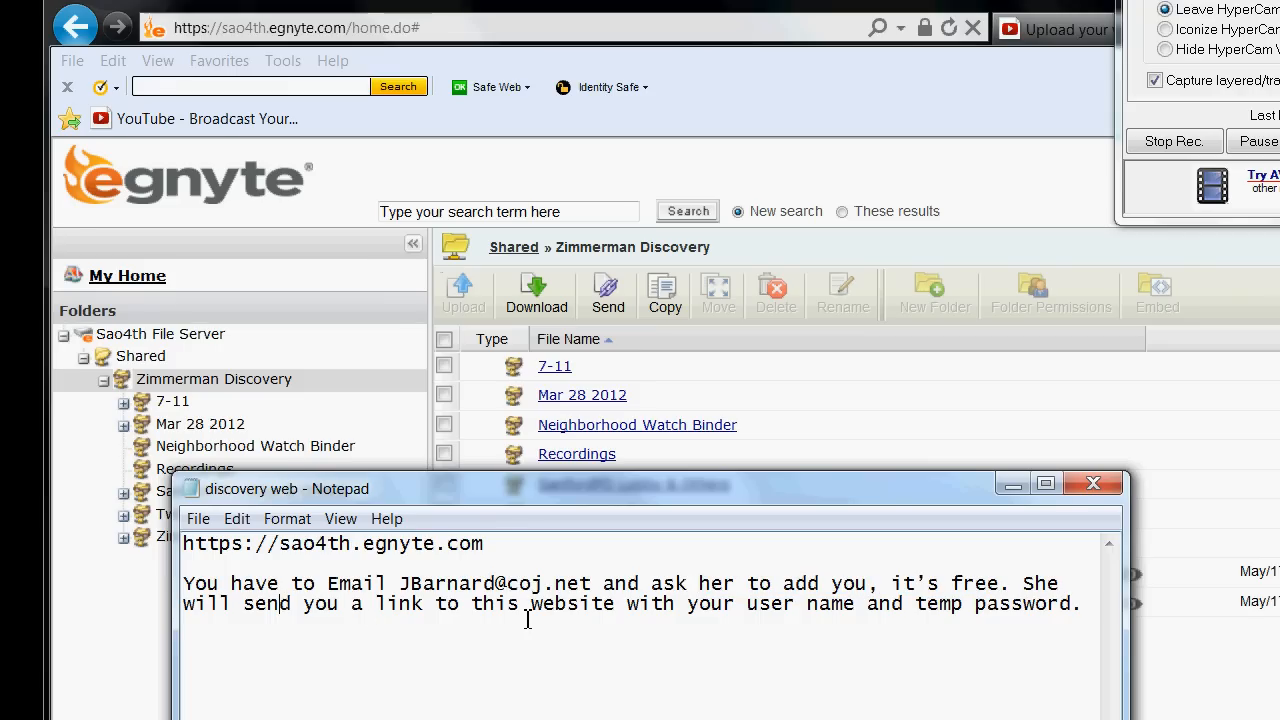
{"action": "mouse_move", "coordinate": [743, 618]}
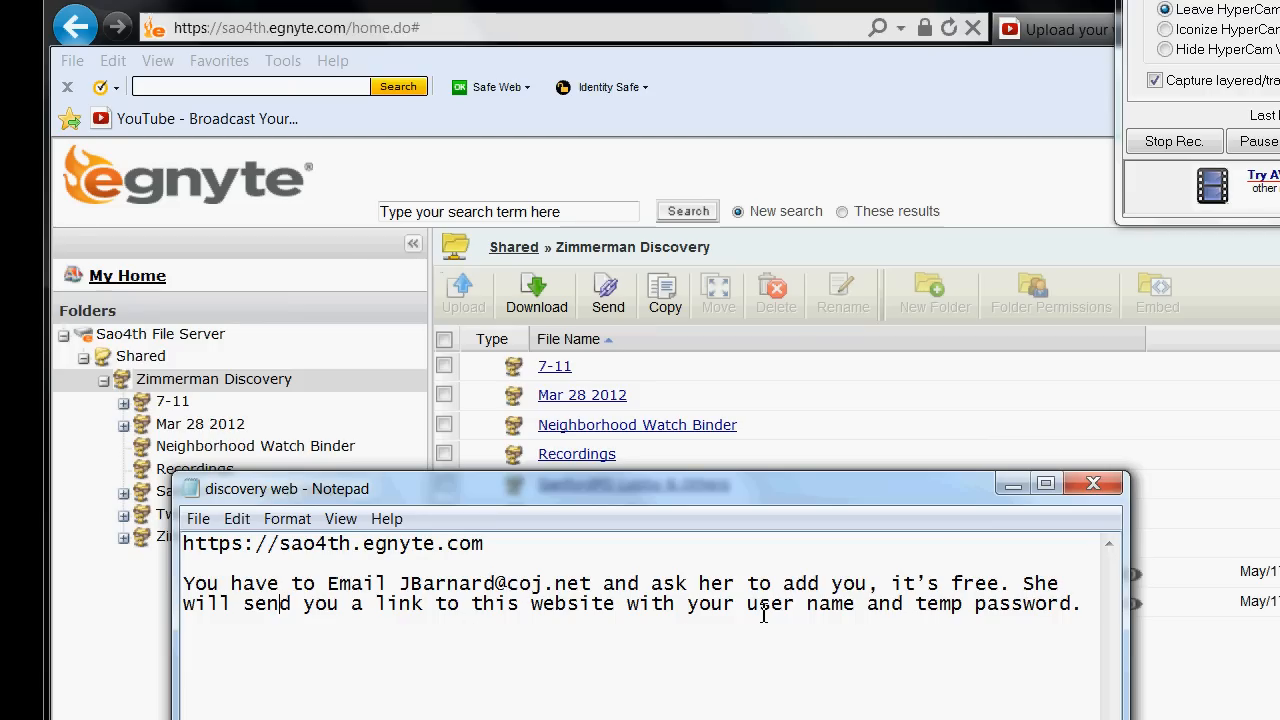
{"action": "mouse_move", "coordinate": [935, 520]}
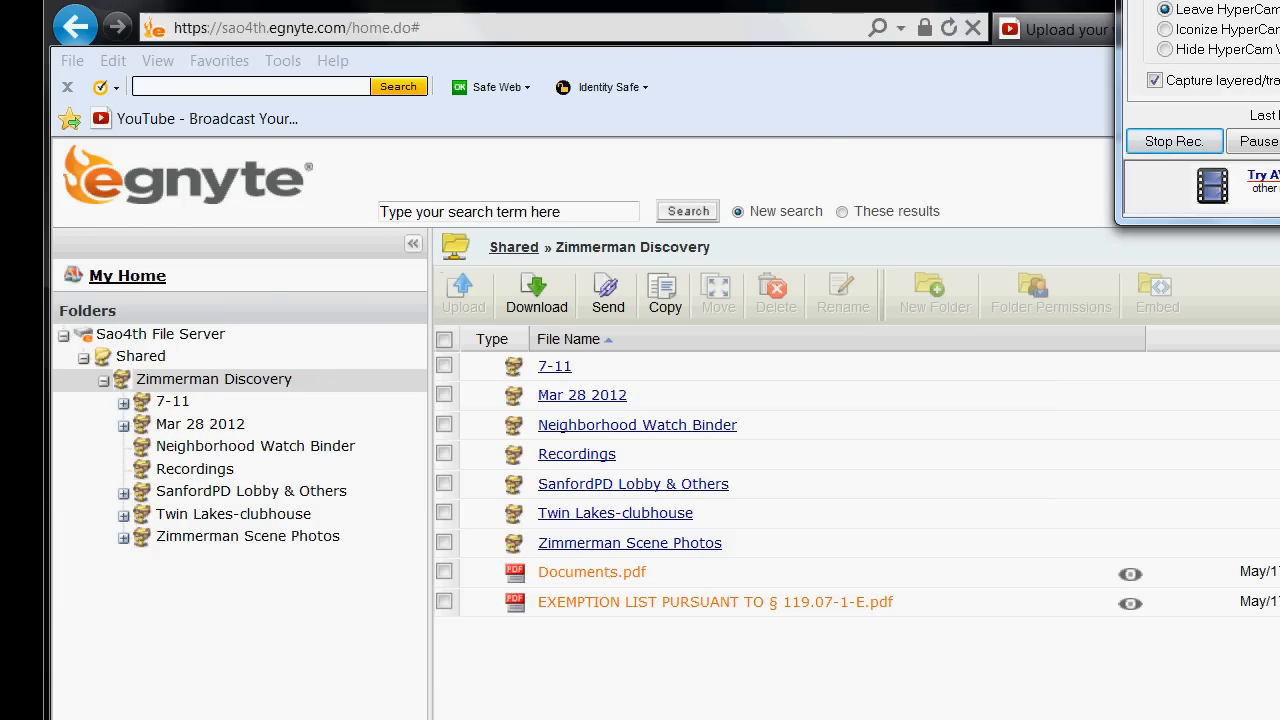
{"action": "mouse_move", "coordinate": [355, 640]}
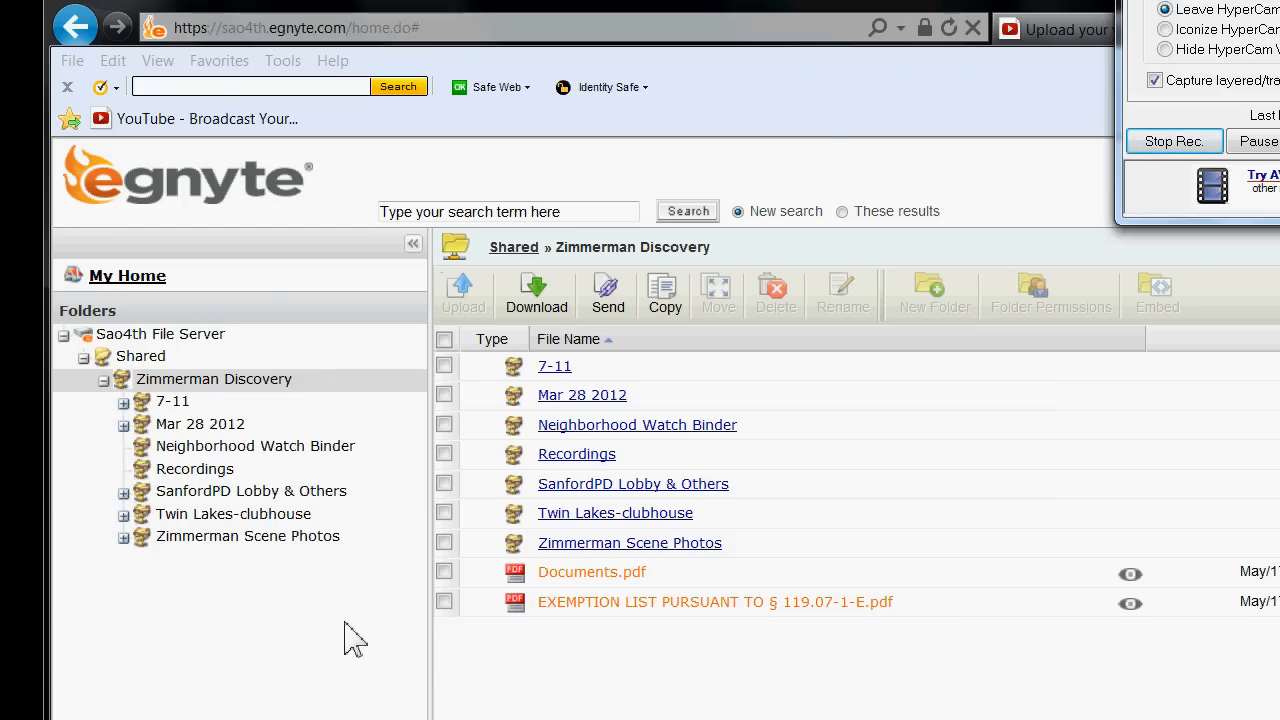
{"action": "mouse_move", "coordinate": [112, 588]}
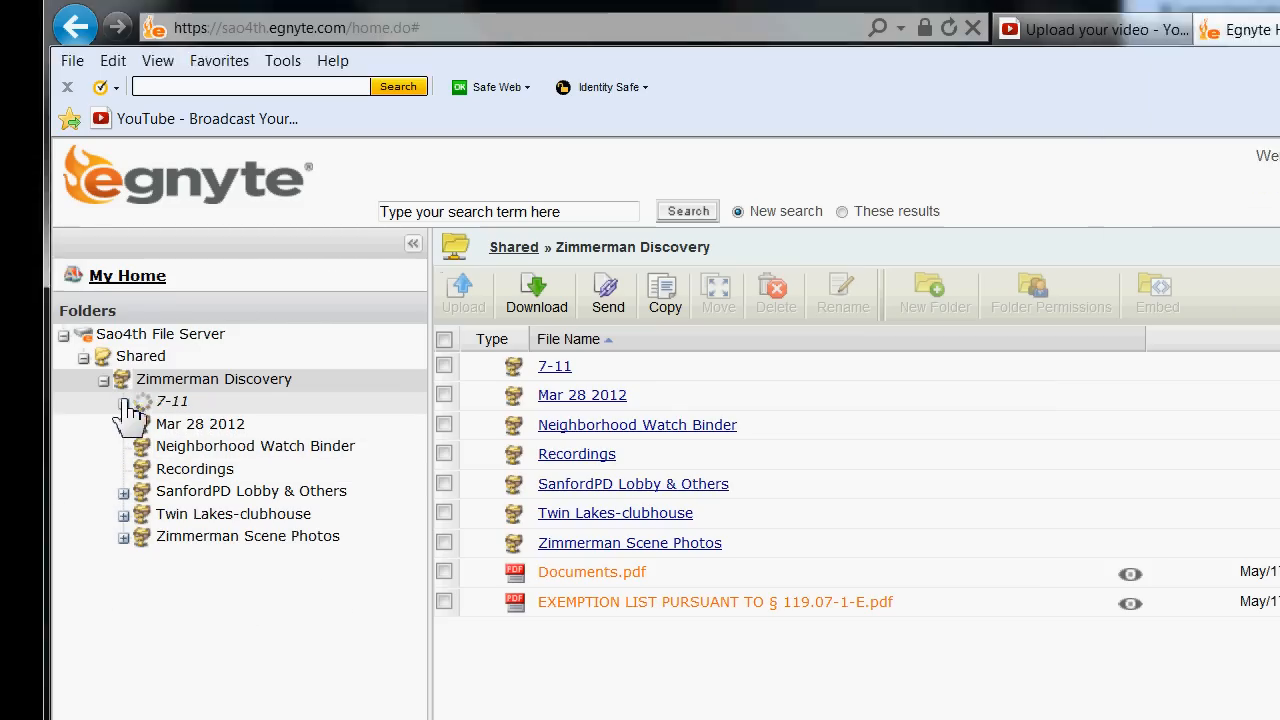
Expand 7-11 and diss in the folder tree and show the 20120226 folder's .dsf and .inx files
{"action": "left_click", "coordinate": [123, 401]}
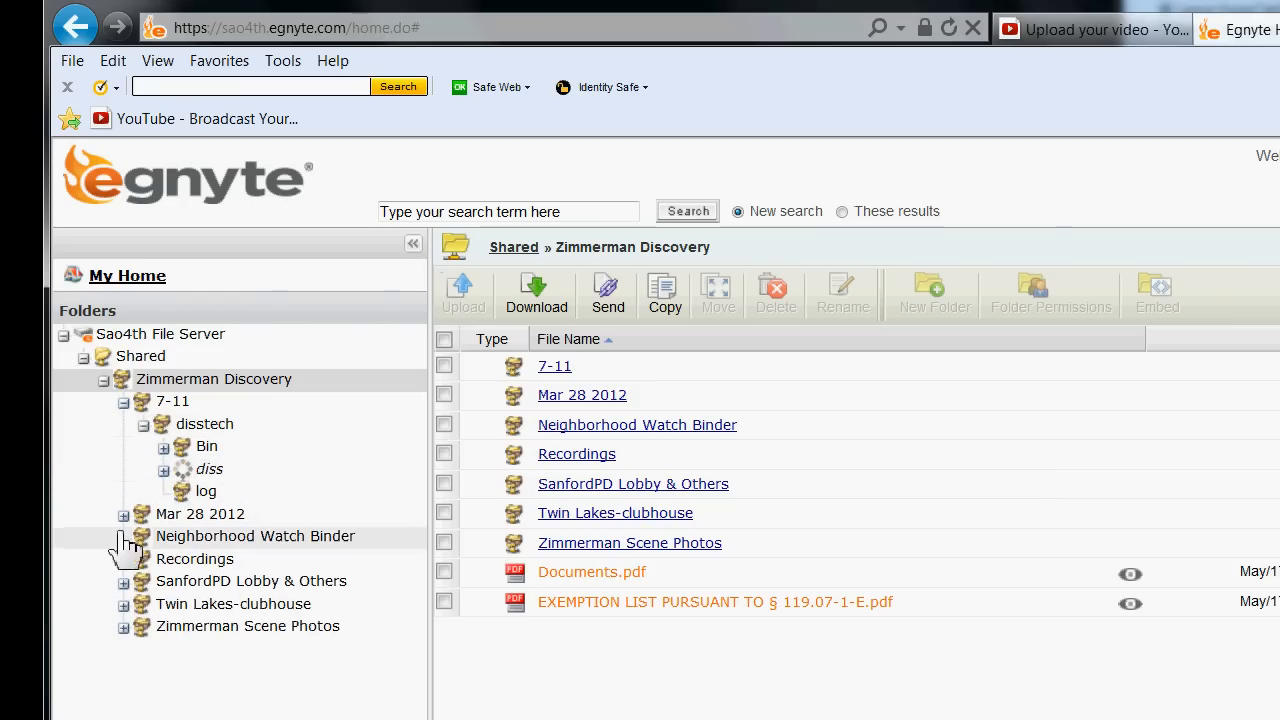
{"action": "mouse_move", "coordinate": [210, 469]}
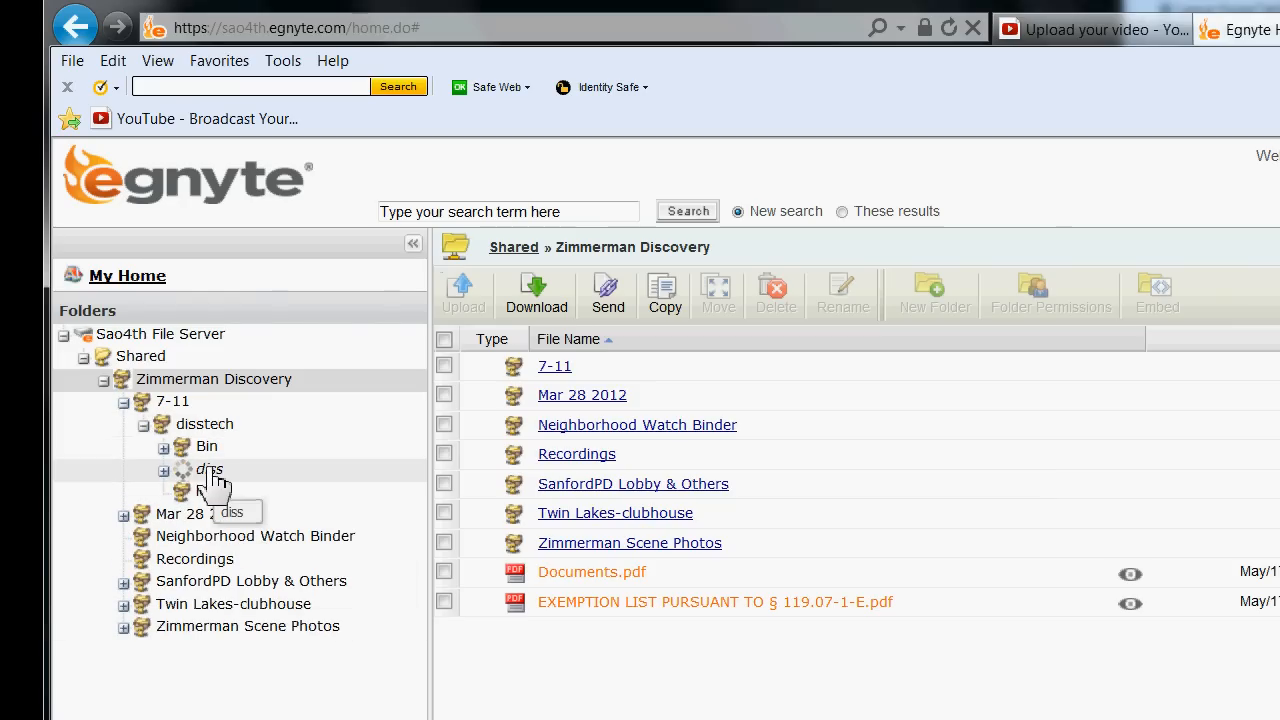
{"action": "left_click", "coordinate": [210, 469]}
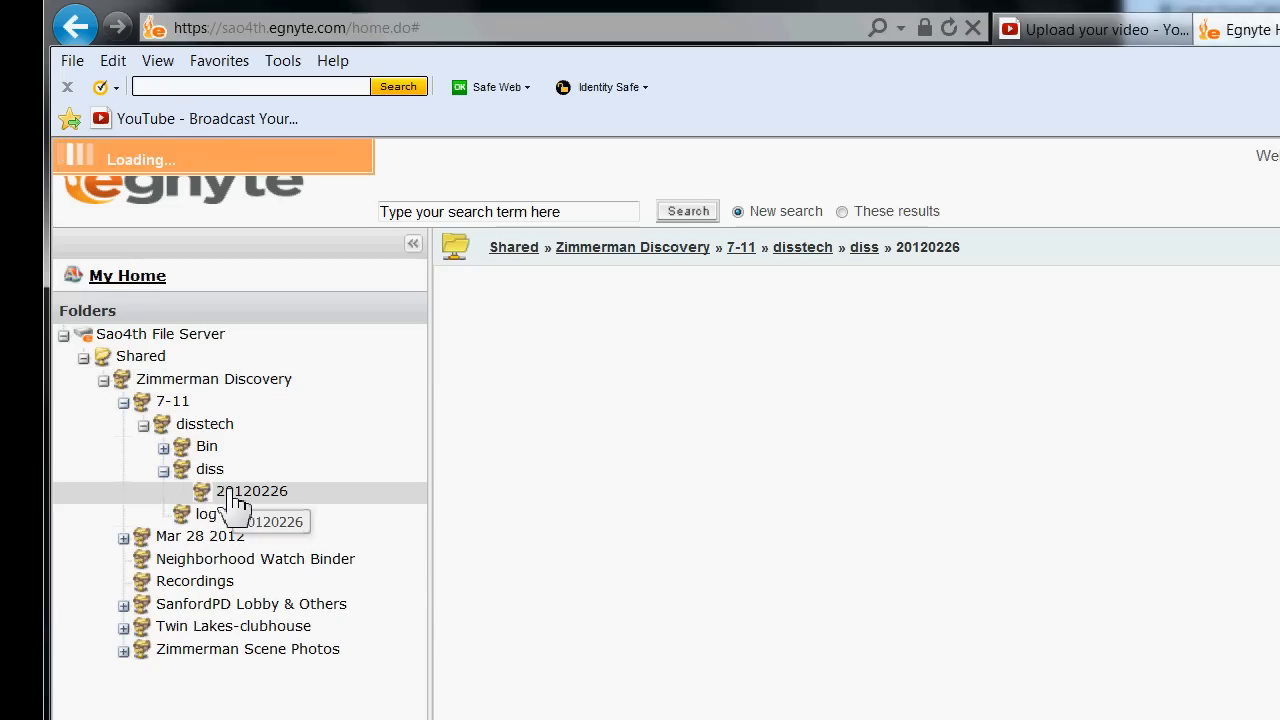
{"action": "left_click", "coordinate": [251, 491]}
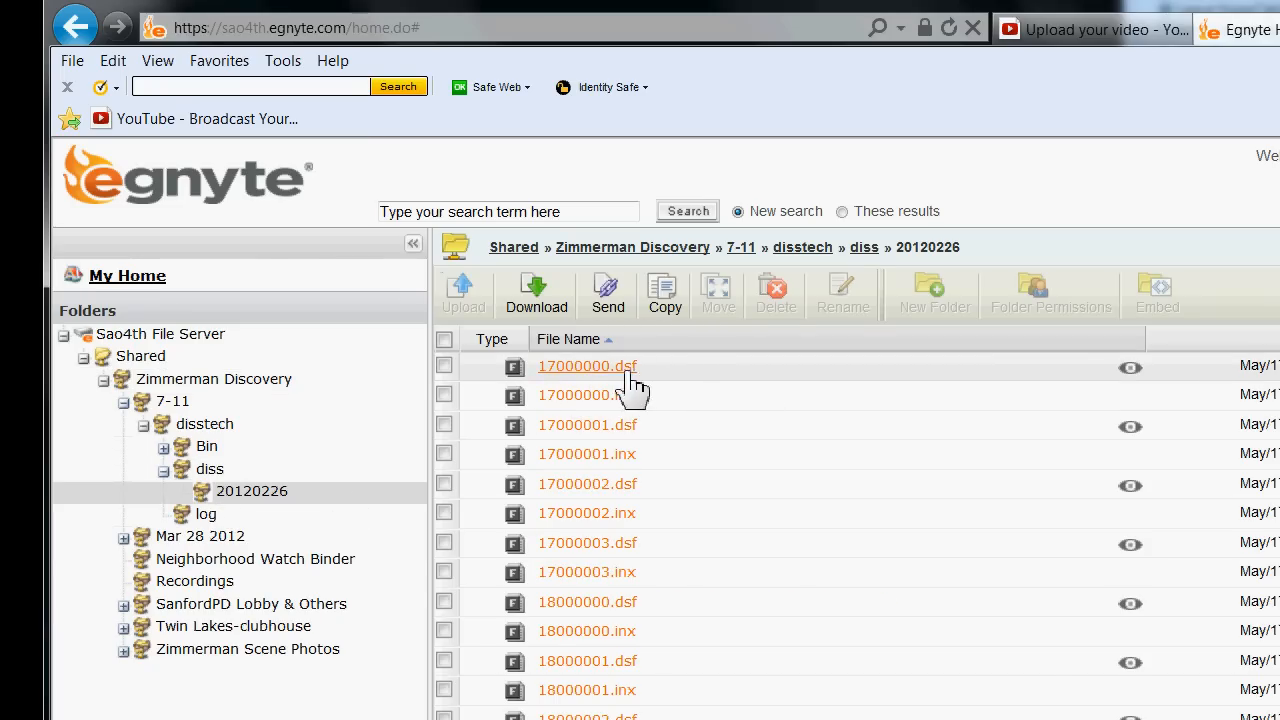
{"action": "mouse_move", "coordinate": [620, 385]}
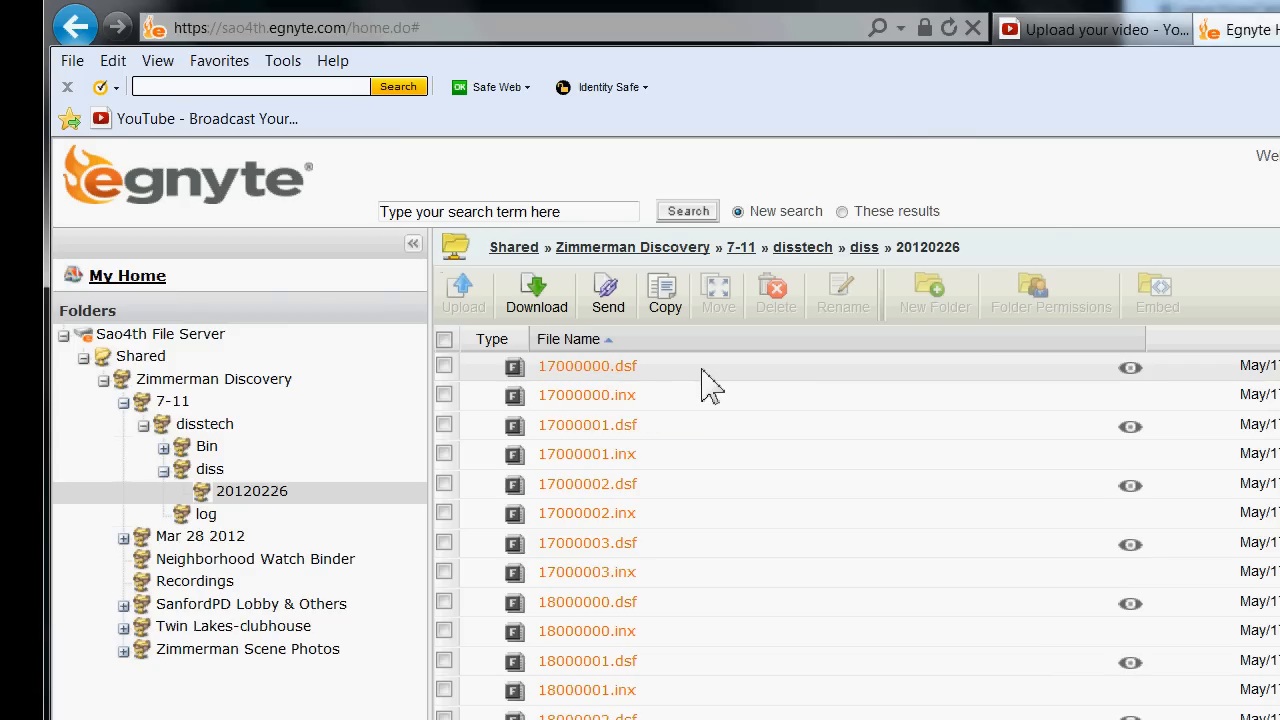
{"action": "mouse_move", "coordinate": [699, 387]}
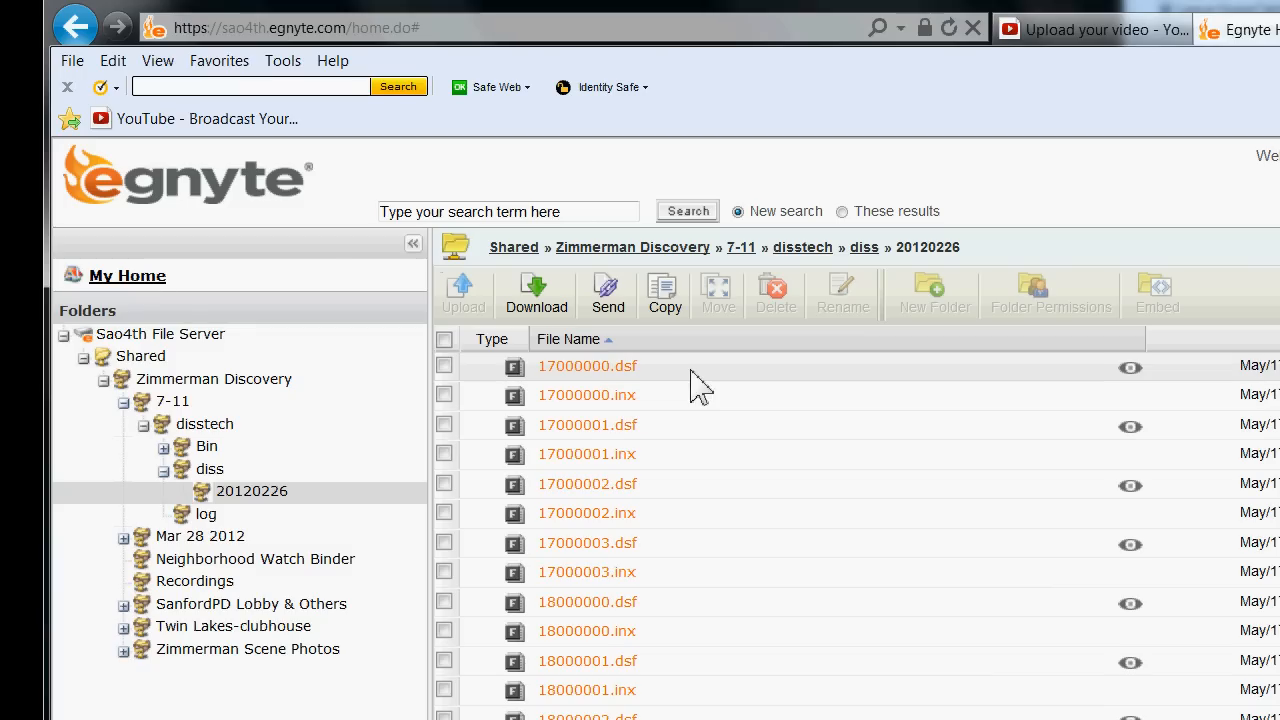
{"action": "mouse_move", "coordinate": [680, 385]}
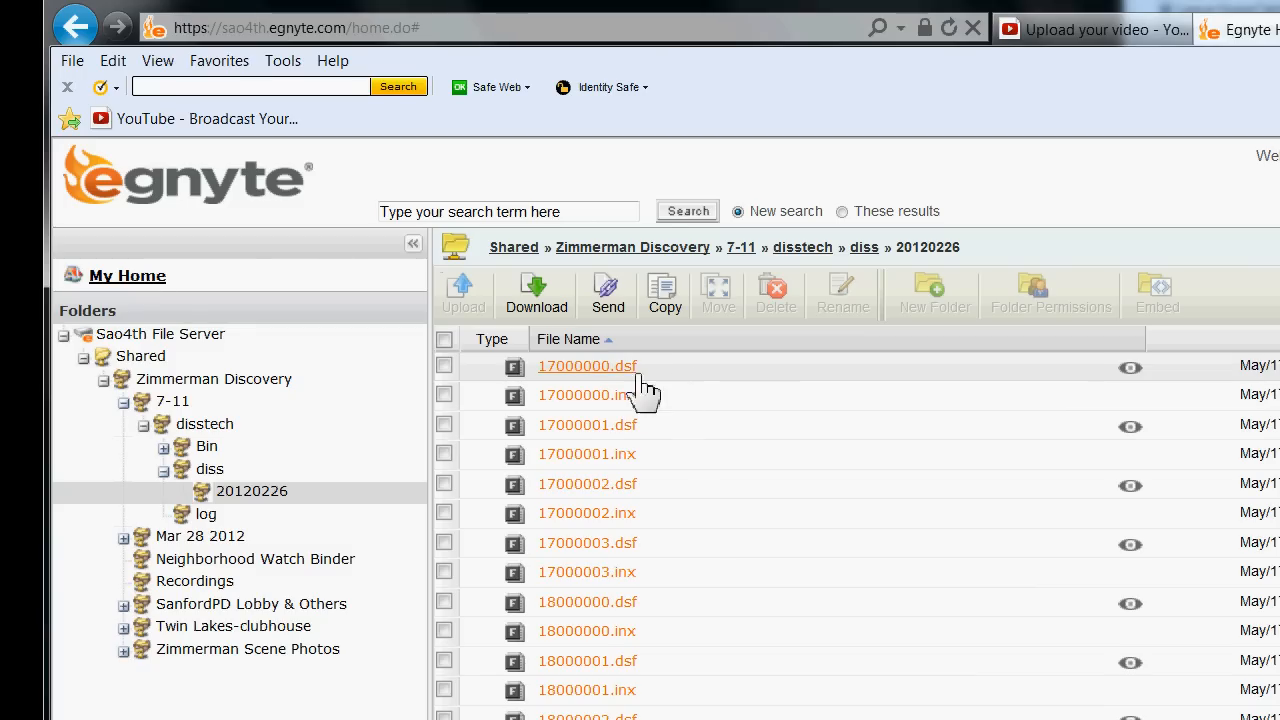
{"action": "mouse_move", "coordinate": [707, 385]}
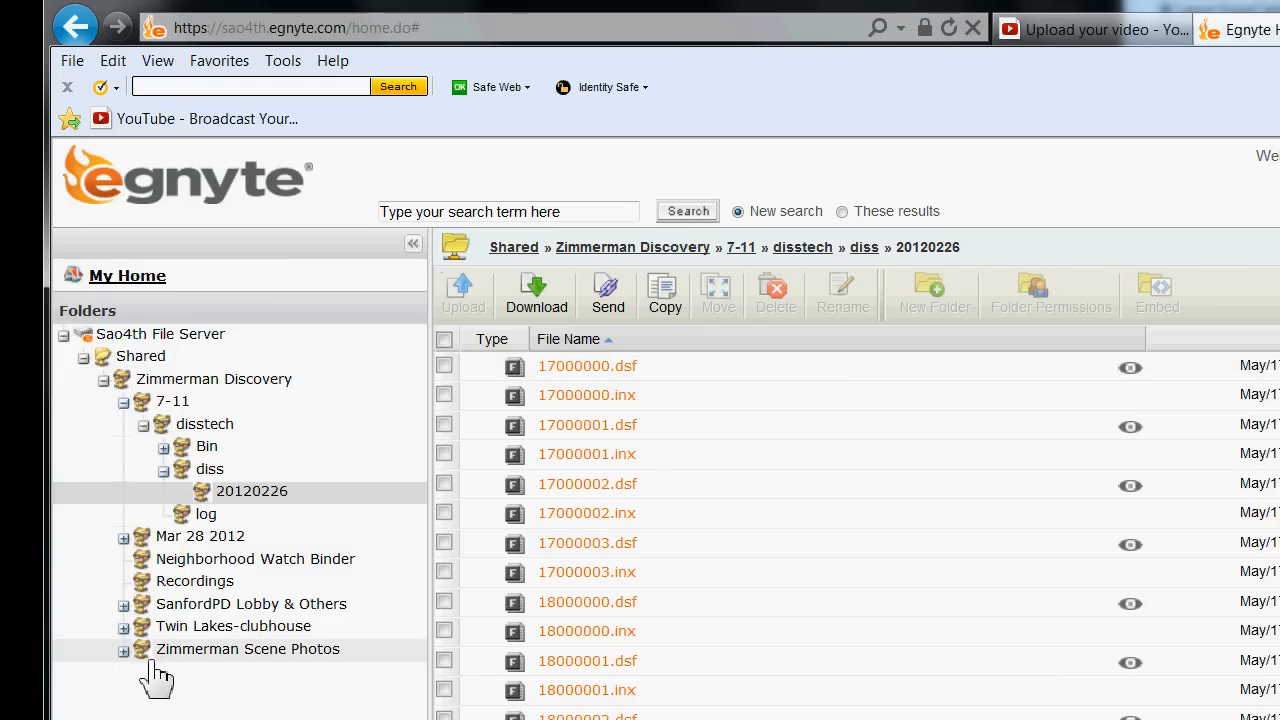
{"action": "mouse_move", "coordinate": [205, 604]}
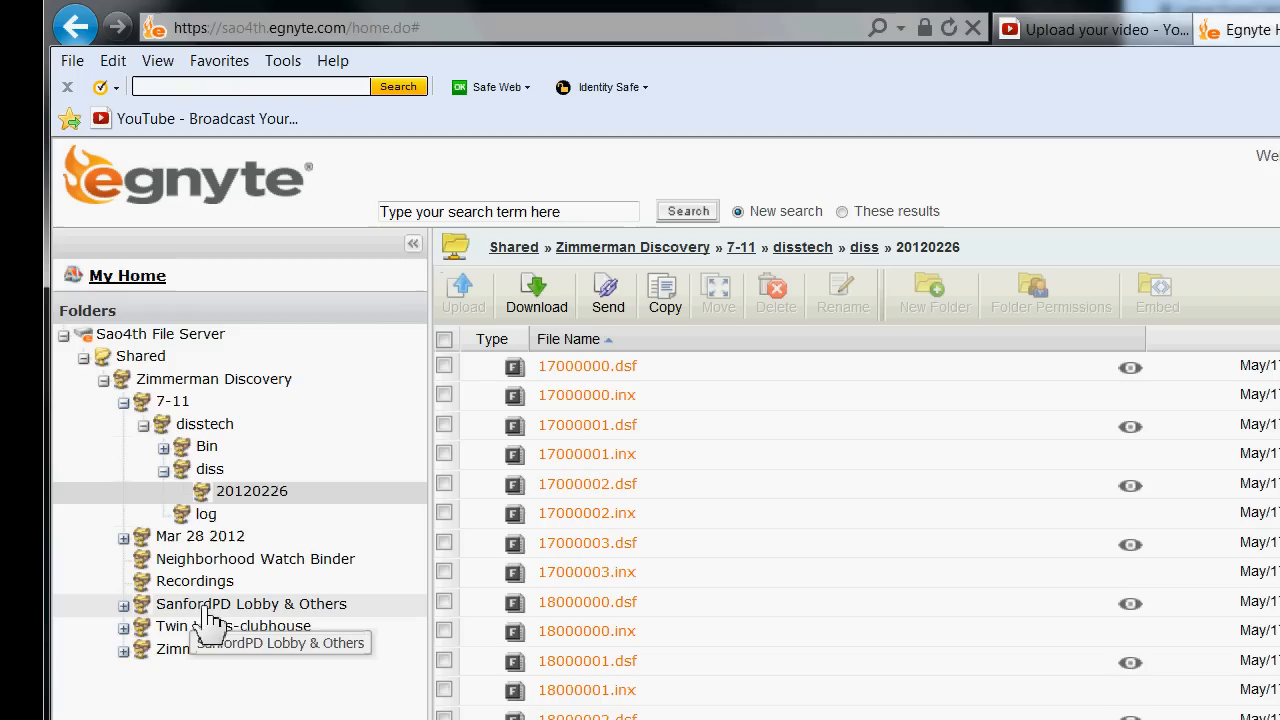
{"action": "mouse_move", "coordinate": [240, 625]}
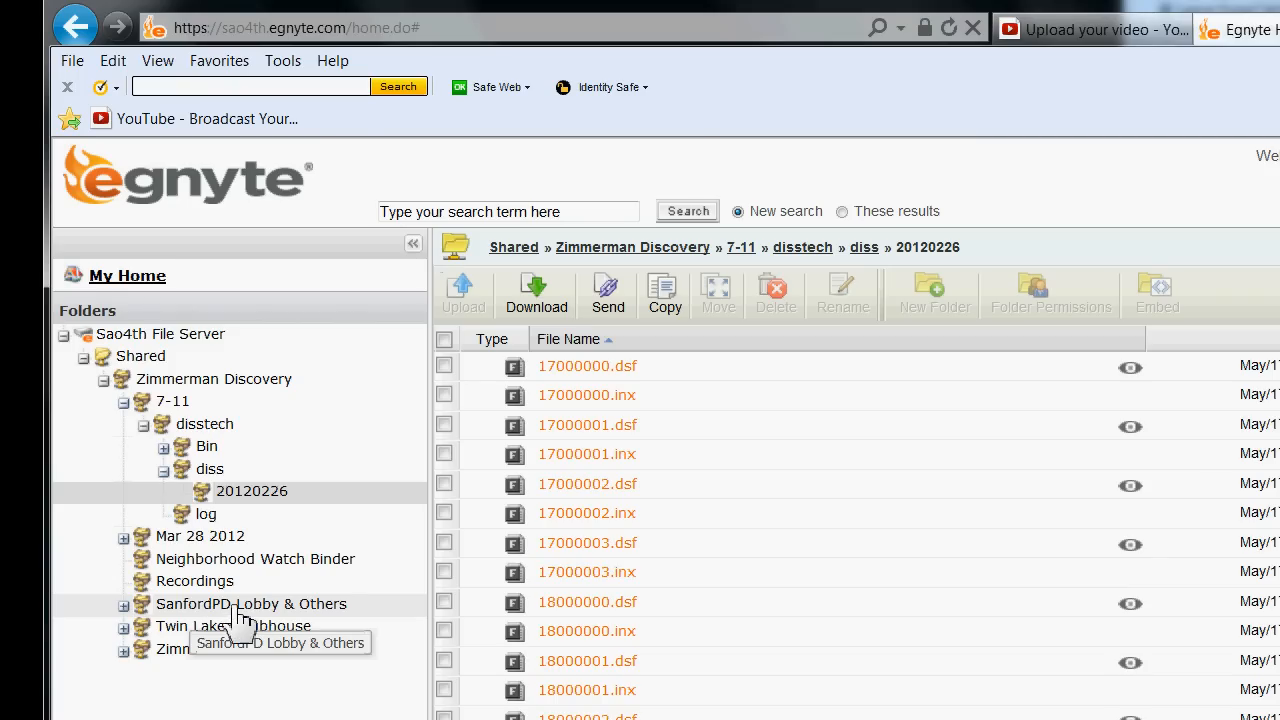
Show the contents of the SanfordPD Lobby & Others folder from the folder tree
{"action": "left_click", "coordinate": [251, 603]}
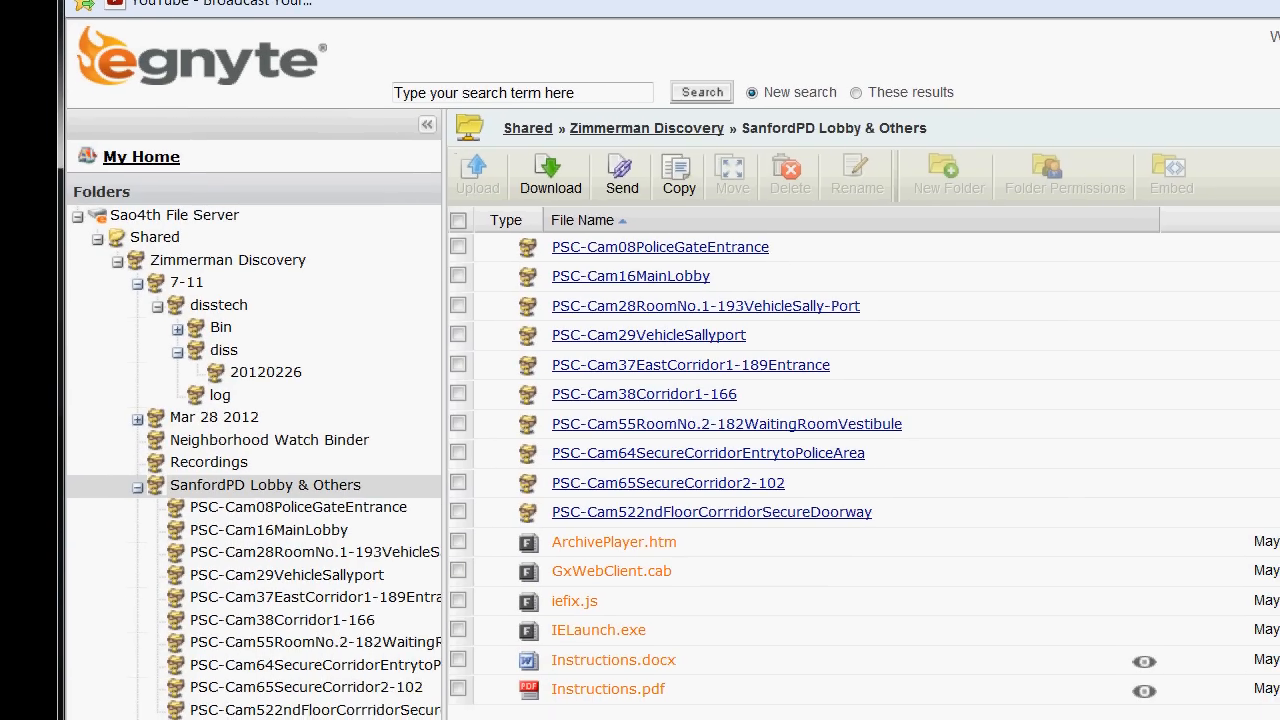
{"action": "mouse_move", "coordinate": [613, 541]}
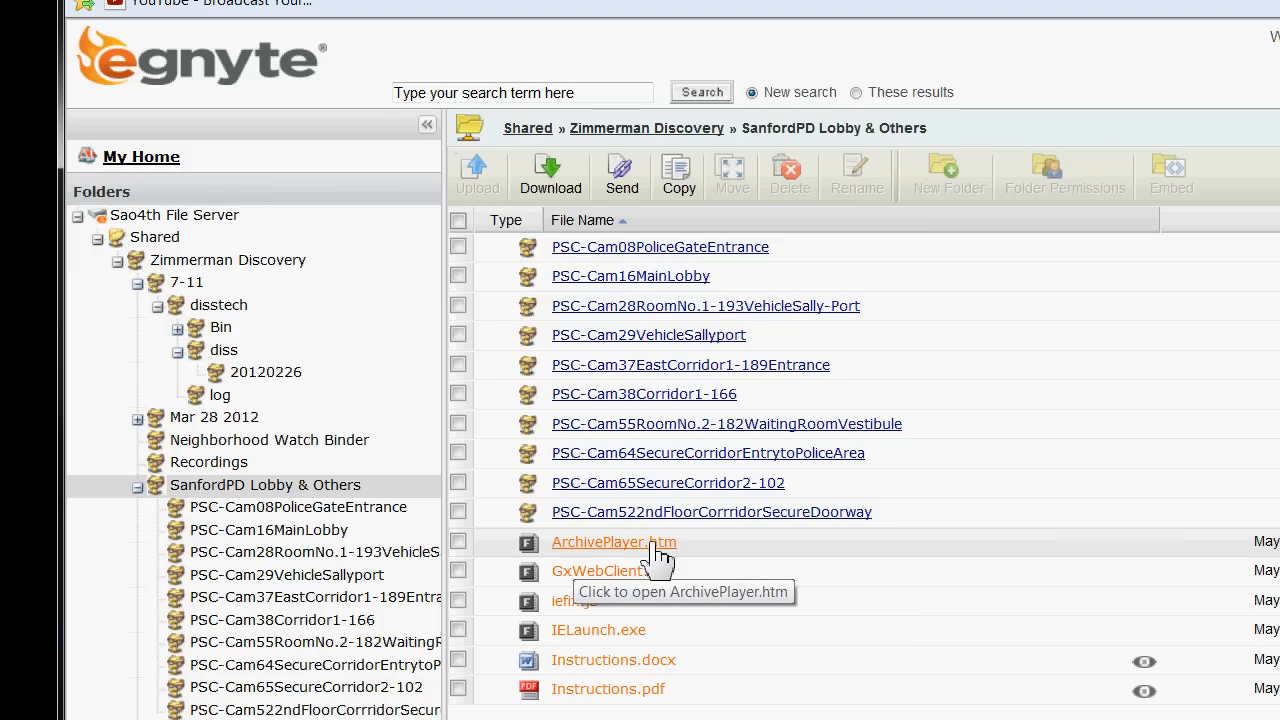
{"action": "mouse_move", "coordinate": [613, 660]}
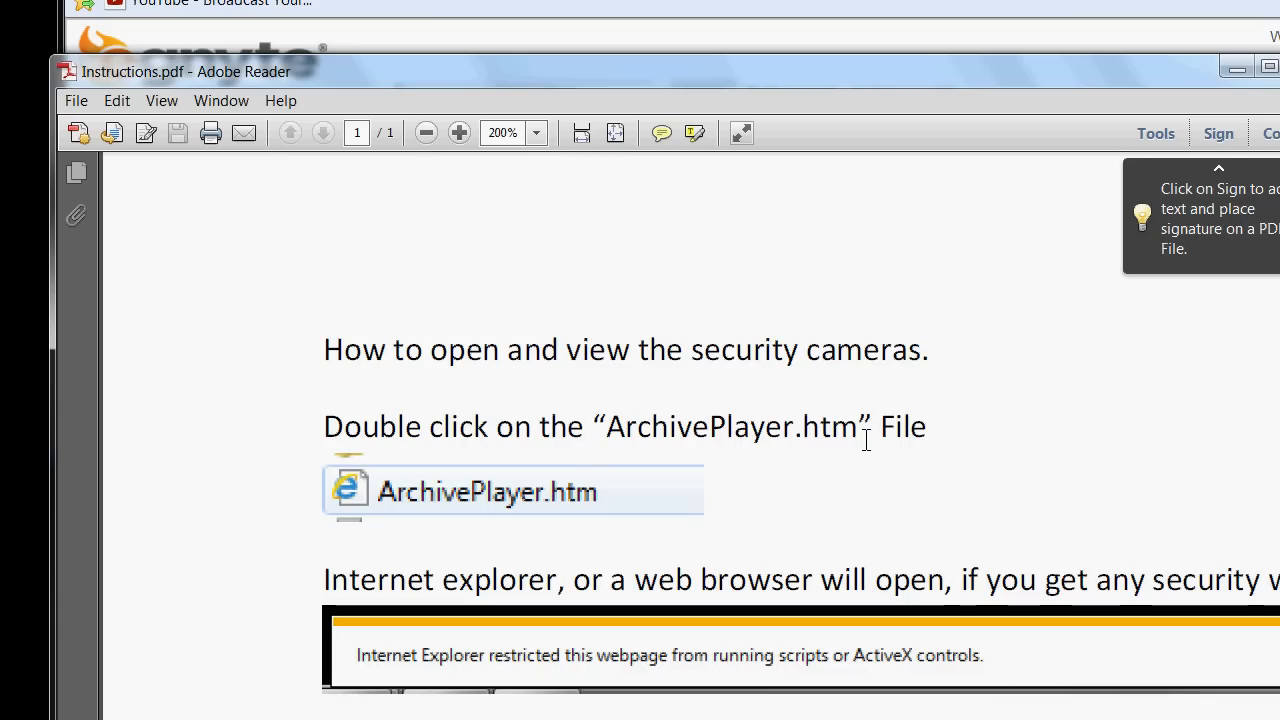
Read through Instructions.pdf to the end and minimize Adobe Reader to return to Egnyte
{"action": "scroll", "scroll_direction": "down", "scroll_amount": 3}
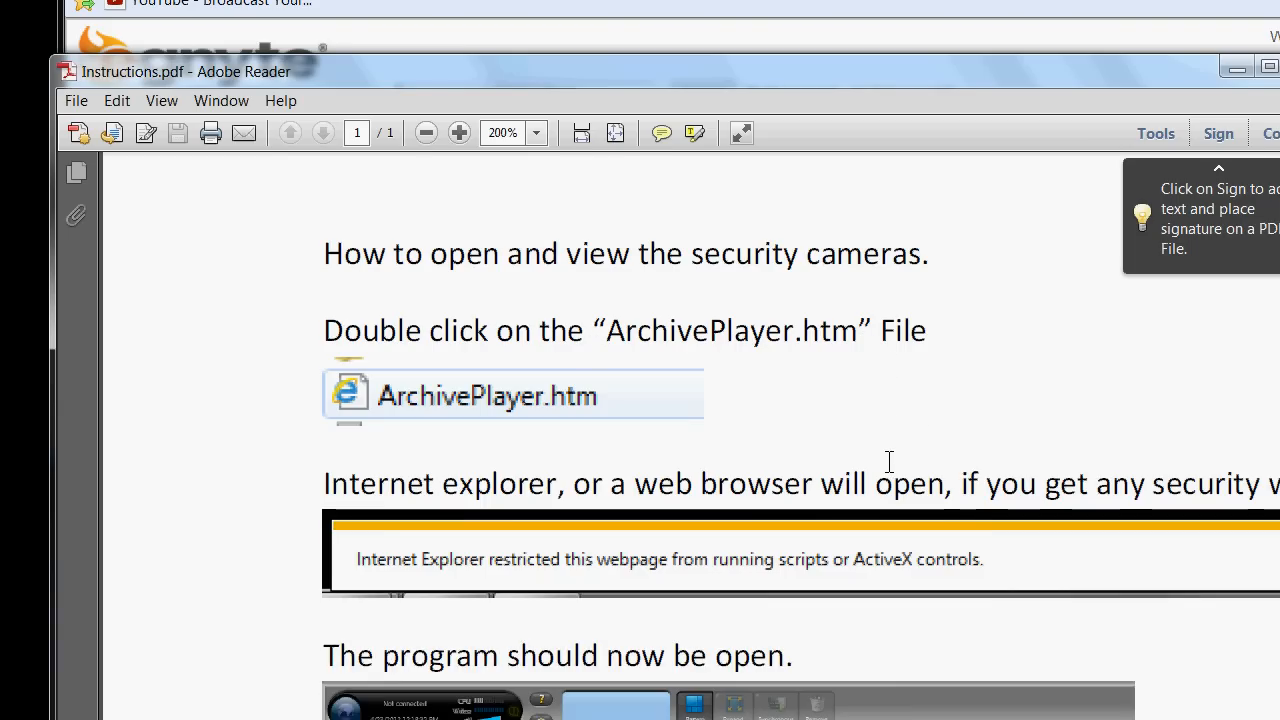
{"action": "scroll", "scroll_direction": "down", "scroll_amount": 3}
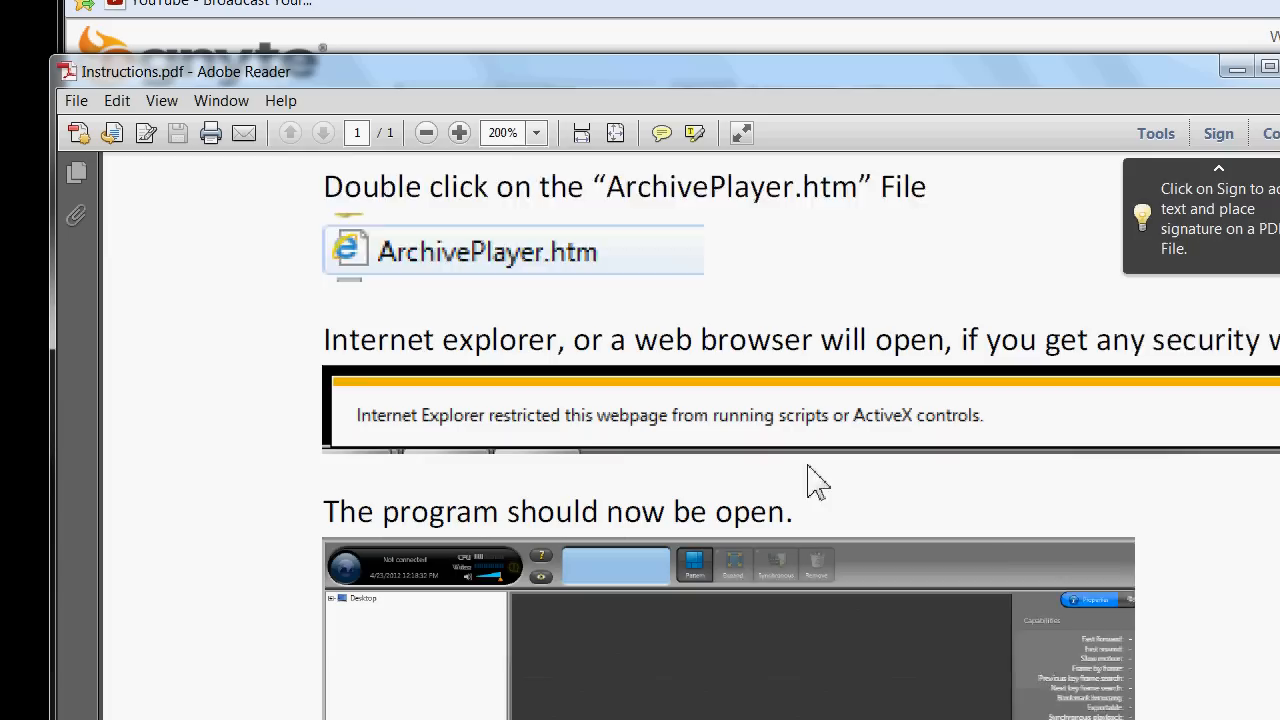
{"action": "scroll", "scroll_direction": "down", "scroll_amount": 3}
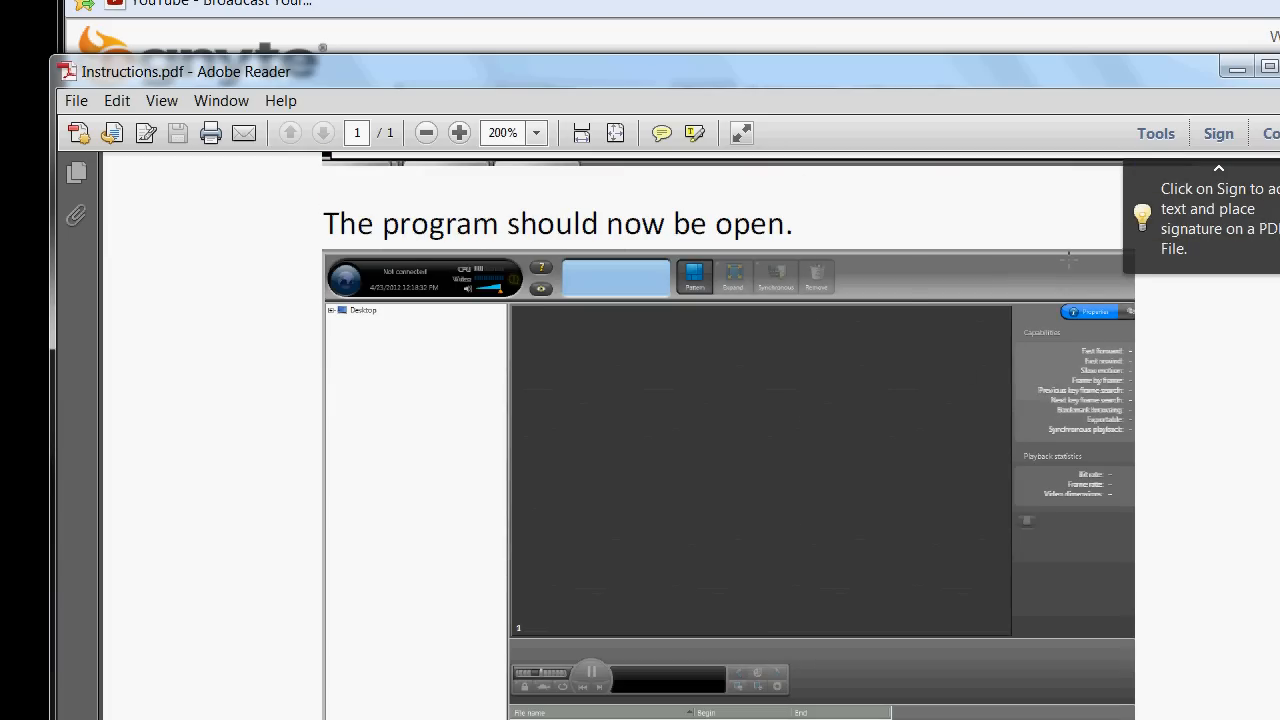
{"action": "mouse_move", "coordinate": [1170, 555]}
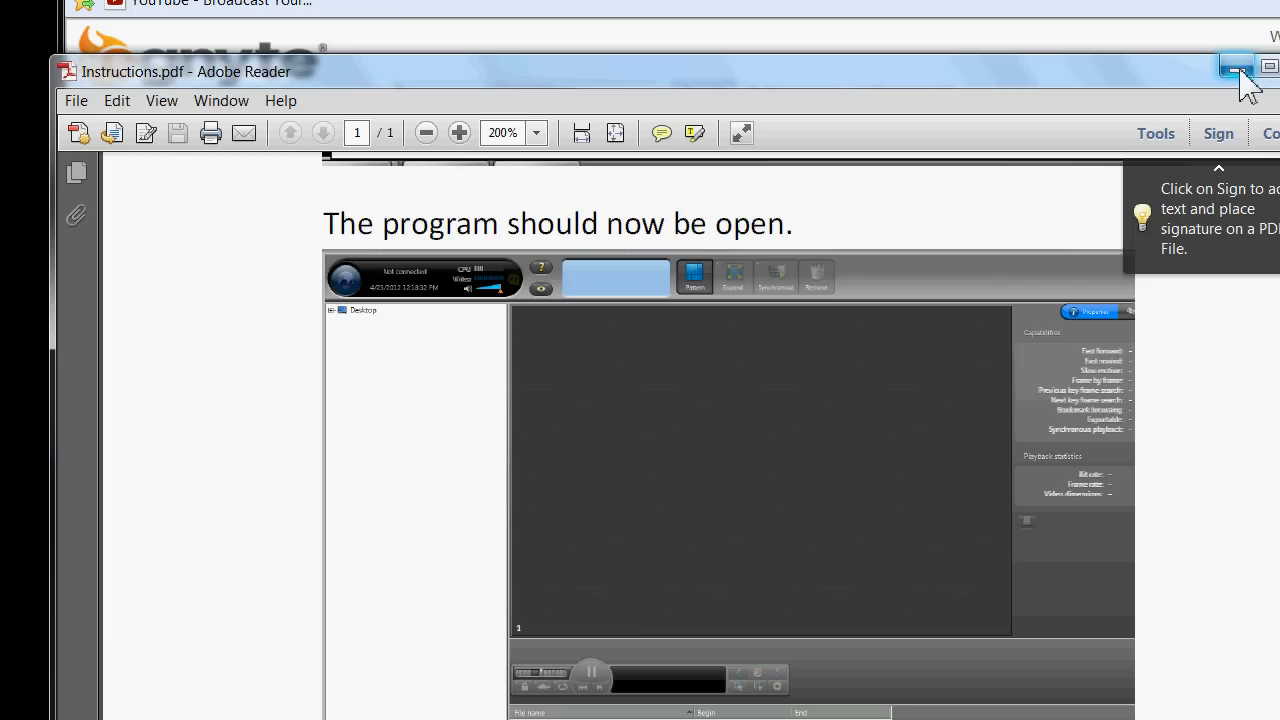
{"action": "scroll", "scroll_direction": "down", "scroll_amount": 3}
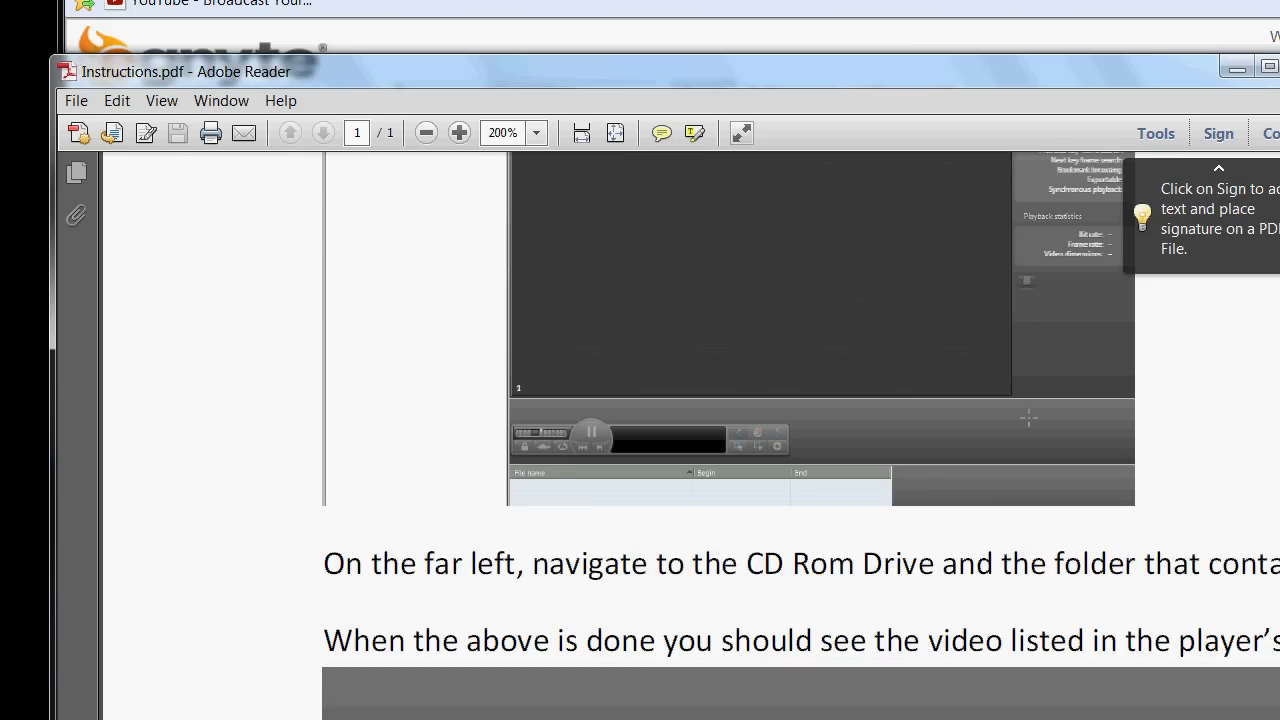
{"action": "scroll", "scroll_direction": "down", "scroll_amount": 3}
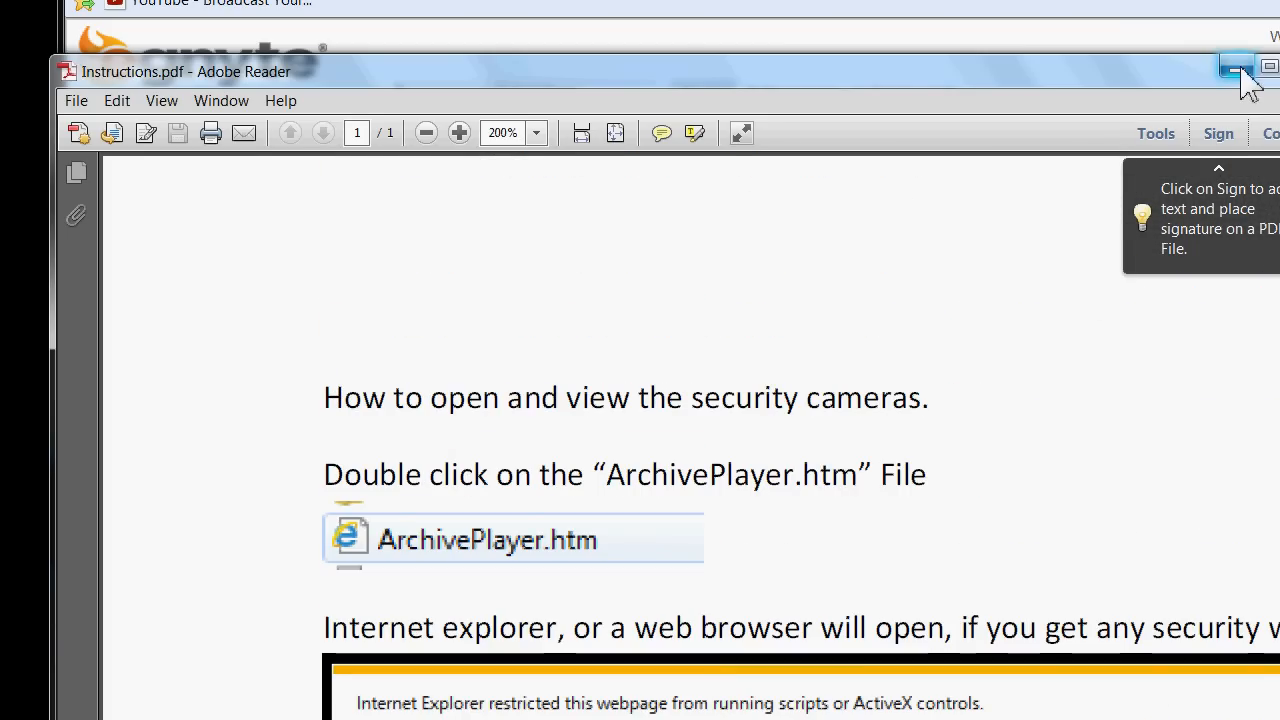
{"action": "left_click", "coordinate": [1237, 67]}
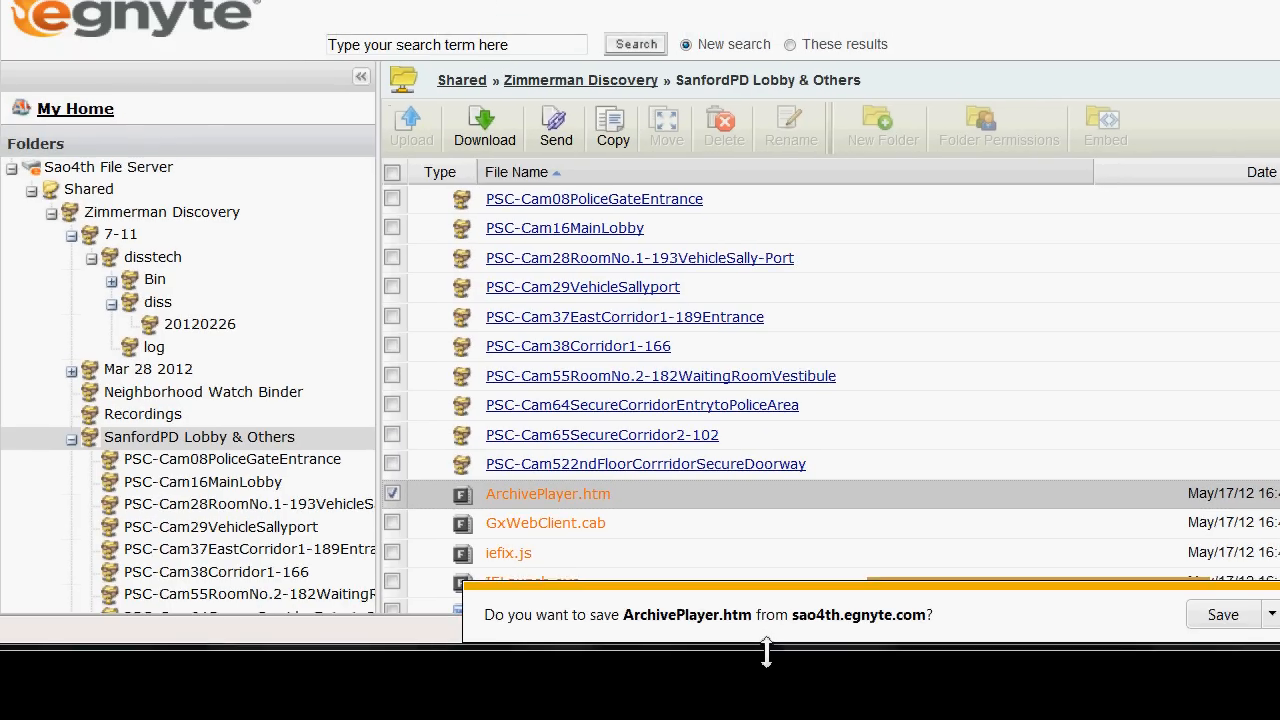
Save the checked ArchivePlayer.htm to the computer from the download bar
{"action": "left_click", "coordinate": [1222, 614]}
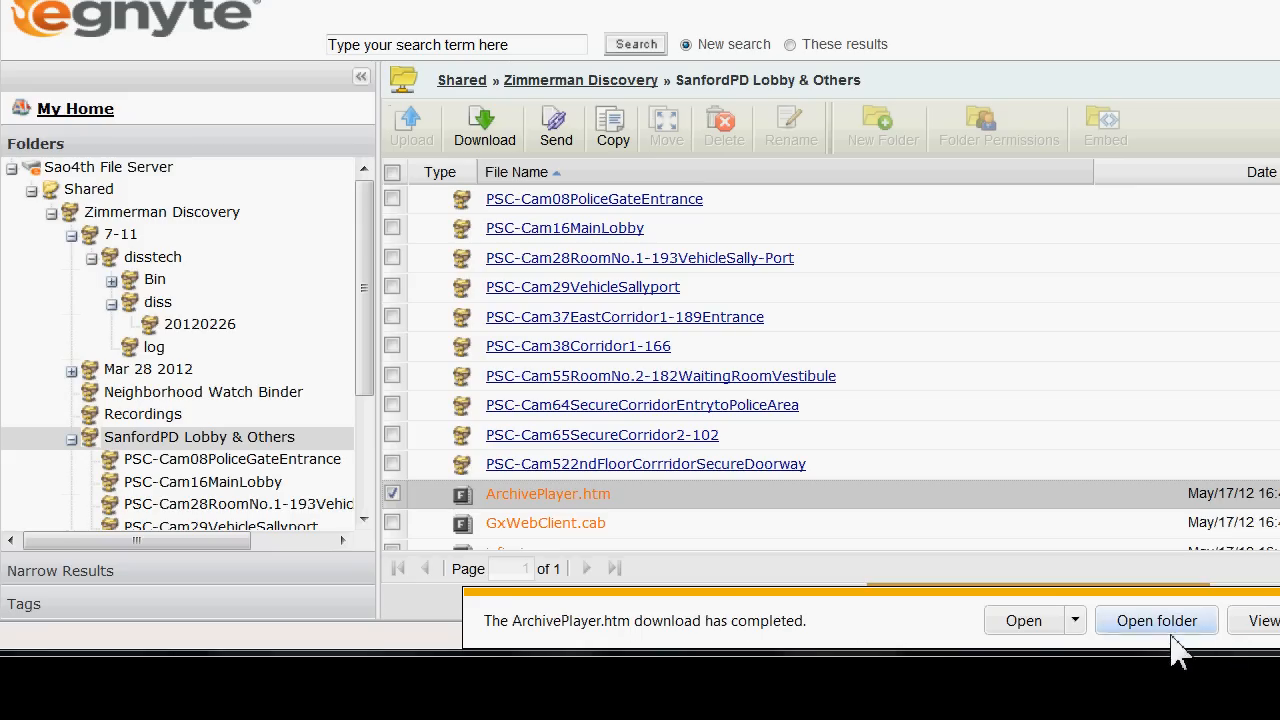
{"action": "mouse_move", "coordinate": [1012, 688]}
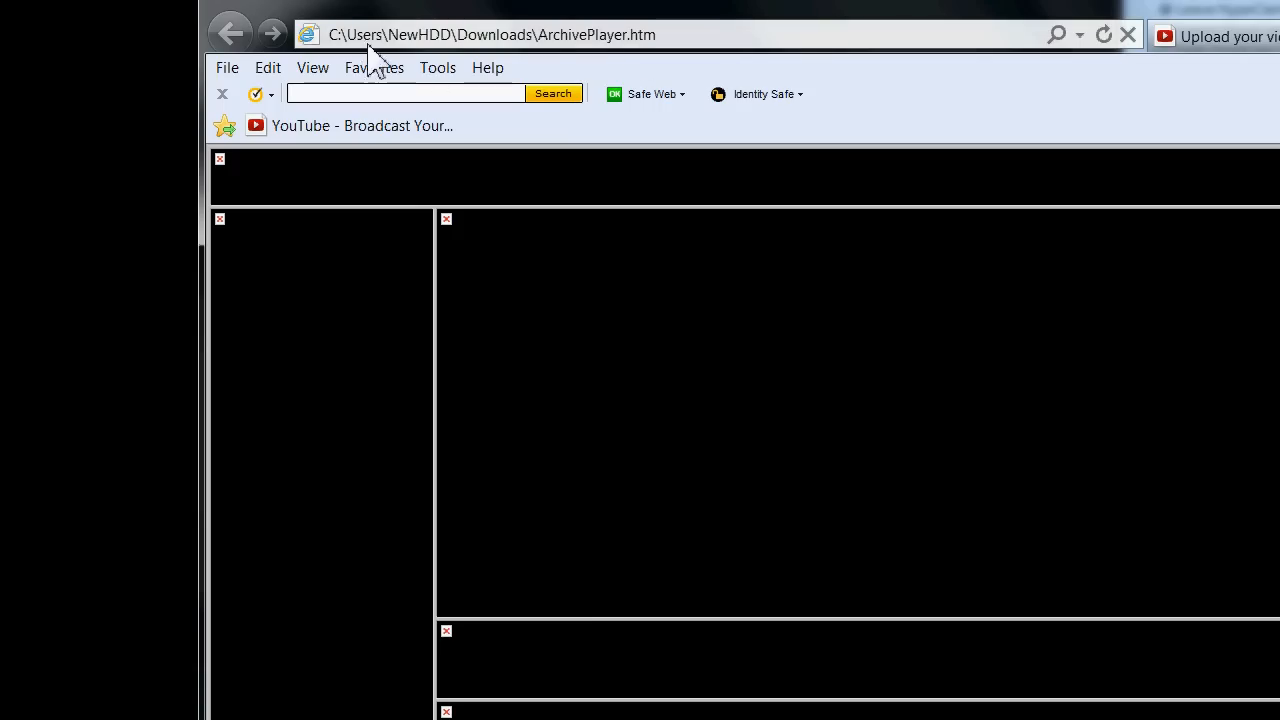
{"action": "mouse_move", "coordinate": [470, 55]}
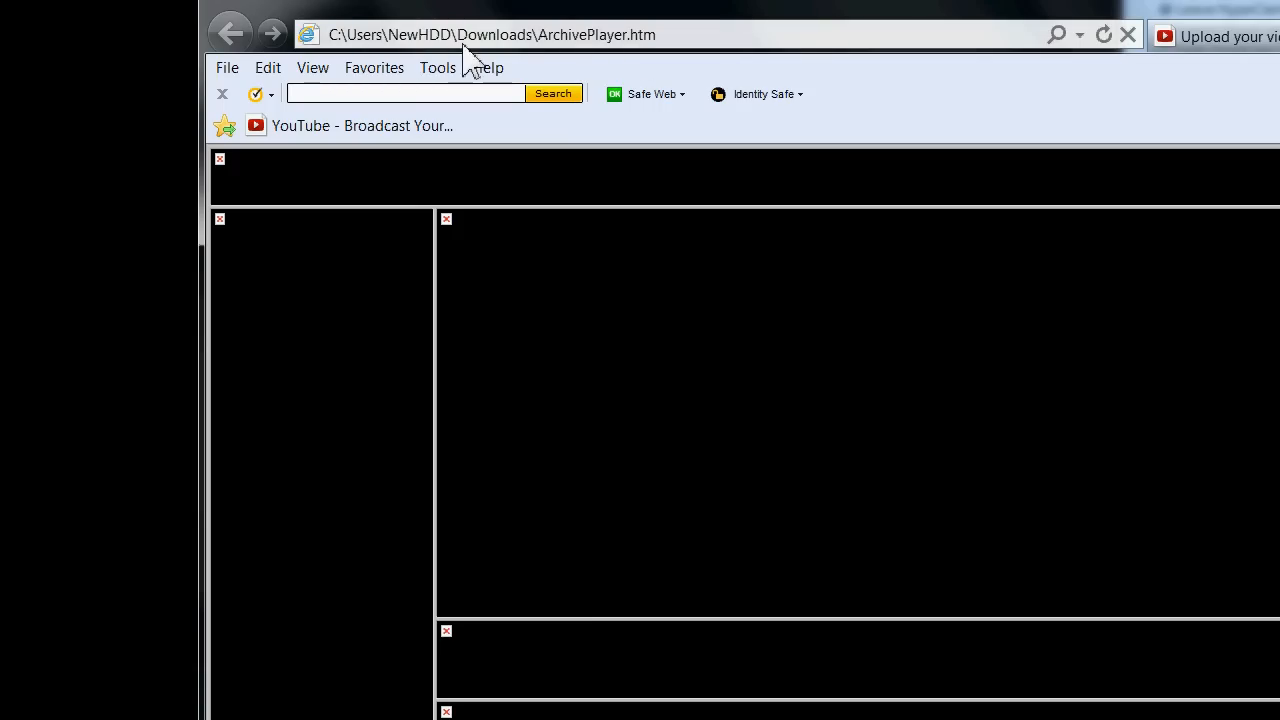
{"action": "mouse_move", "coordinate": [507, 67]}
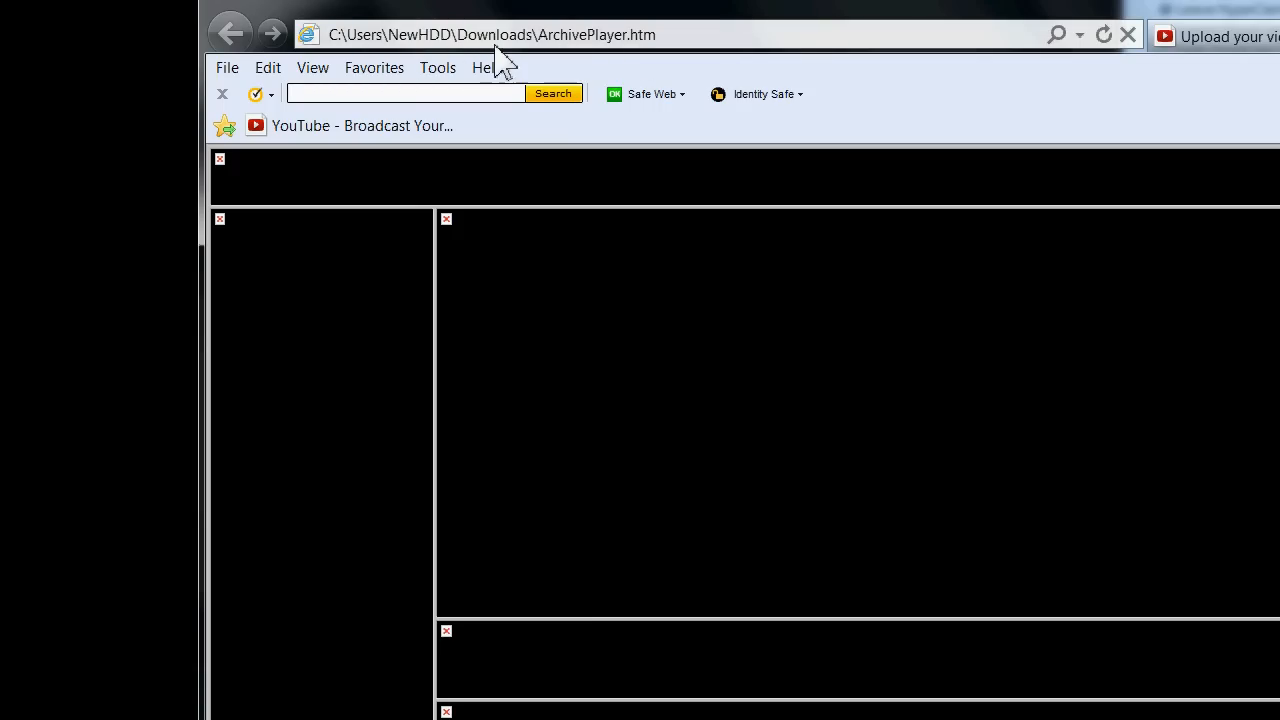
{"action": "mouse_move", "coordinate": [665, 52]}
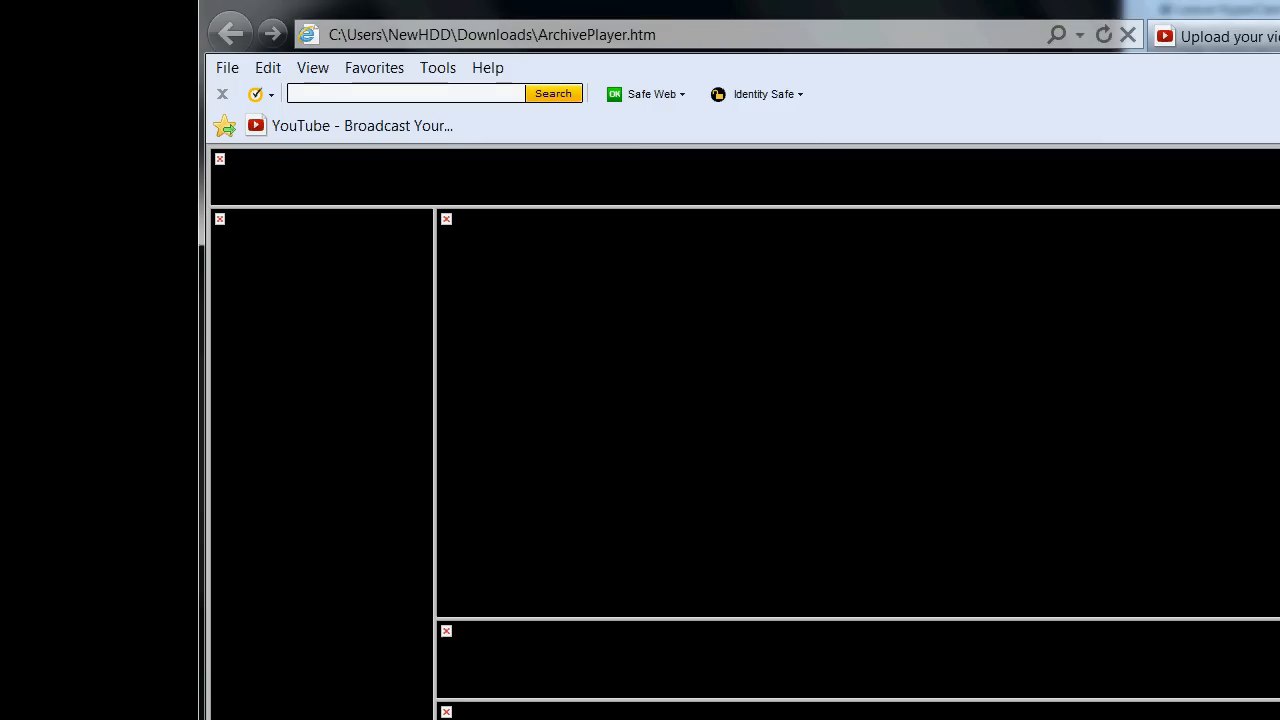
Look down the opened ArchivePlayer.htm page, which shows only black boxes
{"action": "scroll", "scroll_direction": "down", "scroll_amount": 3}
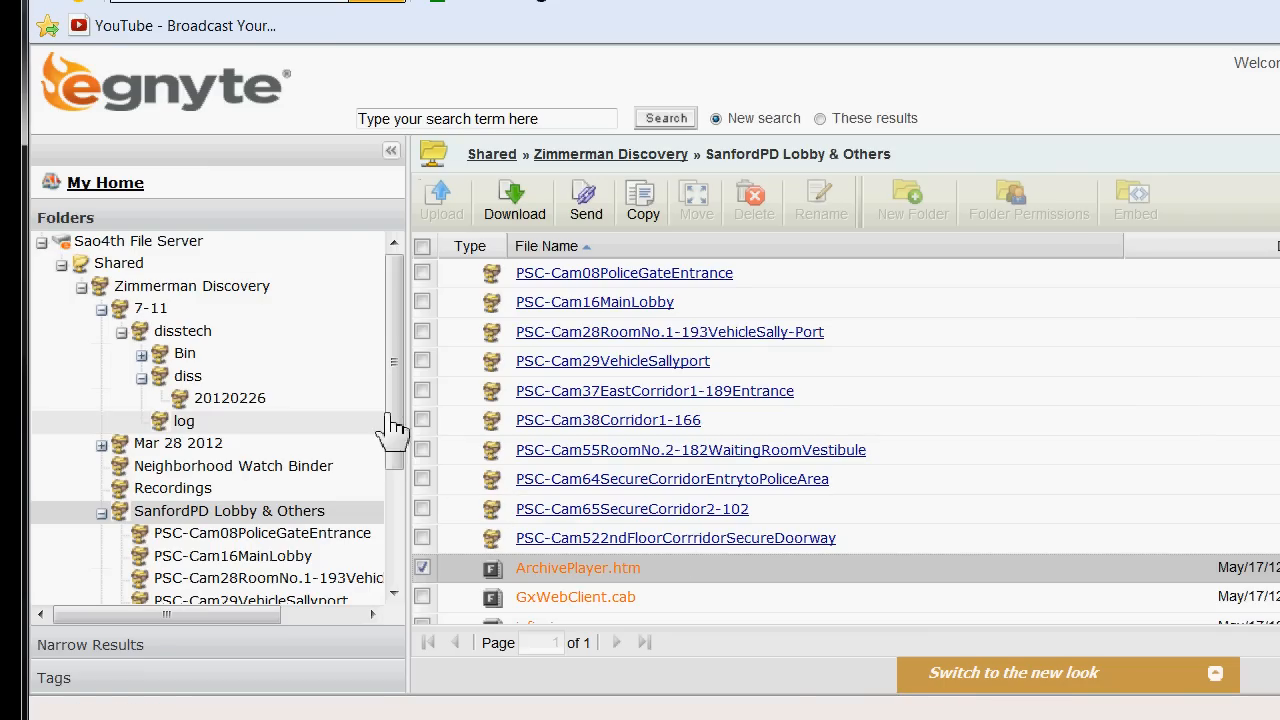
Return to the 20120226 folder of video files in the folder tree
{"action": "left_click", "coordinate": [229, 398]}
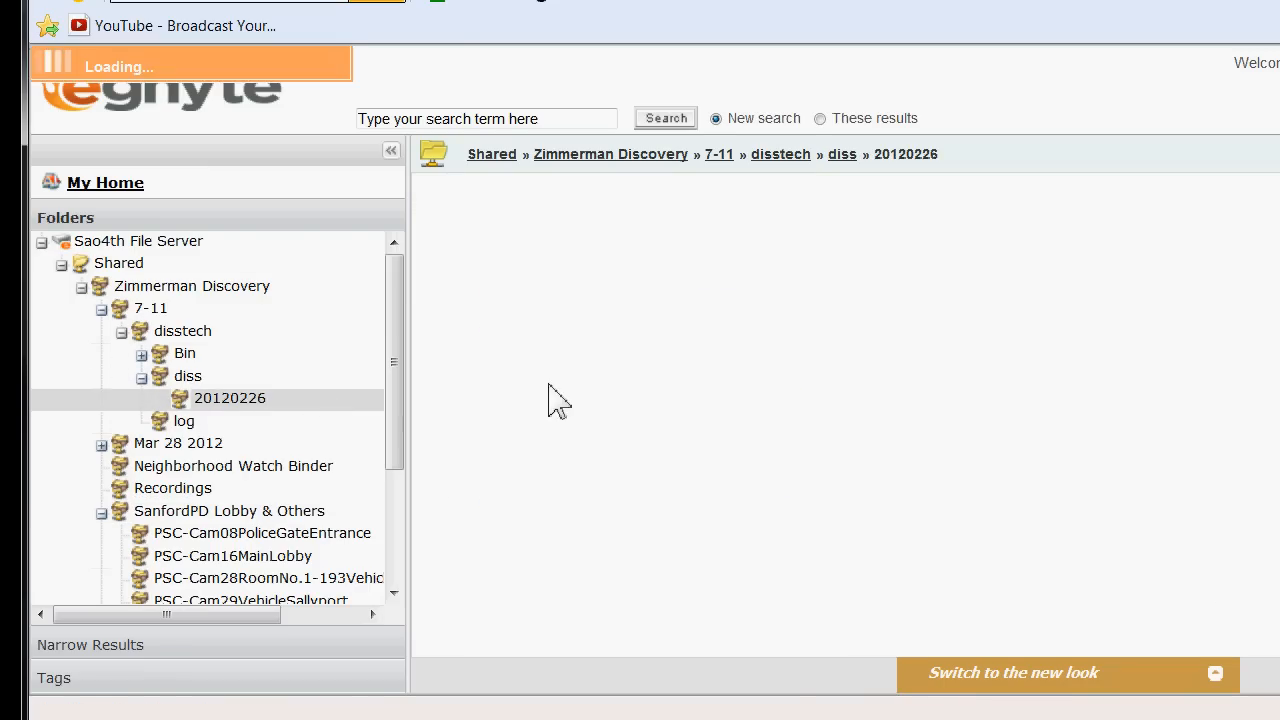
{"action": "left_click", "coordinate": [230, 398]}
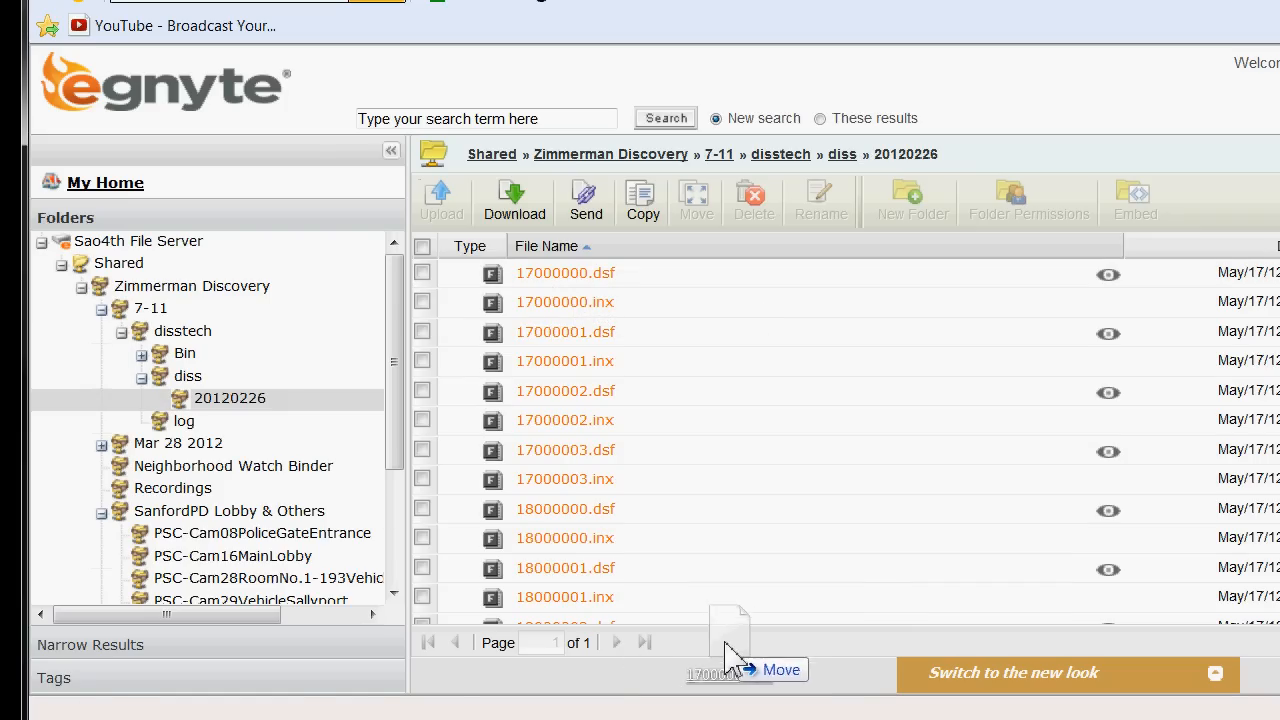
{"action": "left_click_drag", "start_coordinate": [730, 640], "coordinate": [1000, 85]}
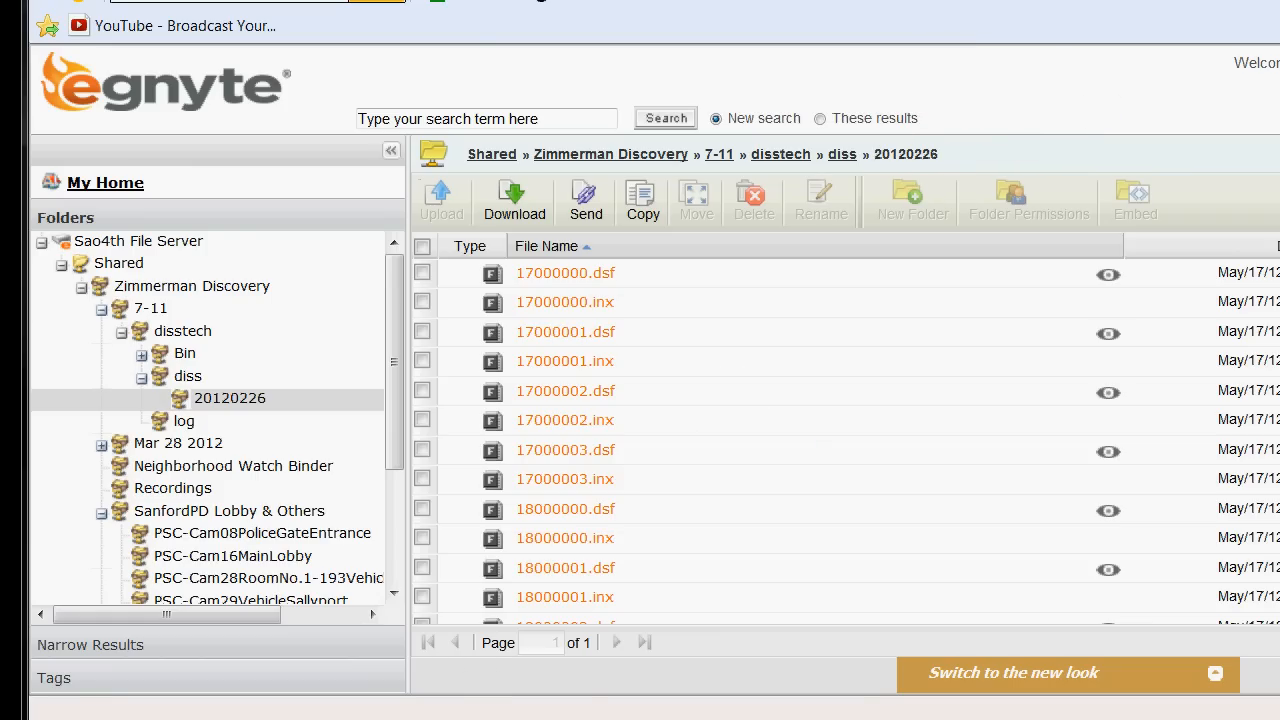
Try to open 17000000.dsf, dismiss the Windows can't-open error, and select the file again
{"action": "left_click", "coordinate": [565, 272]}
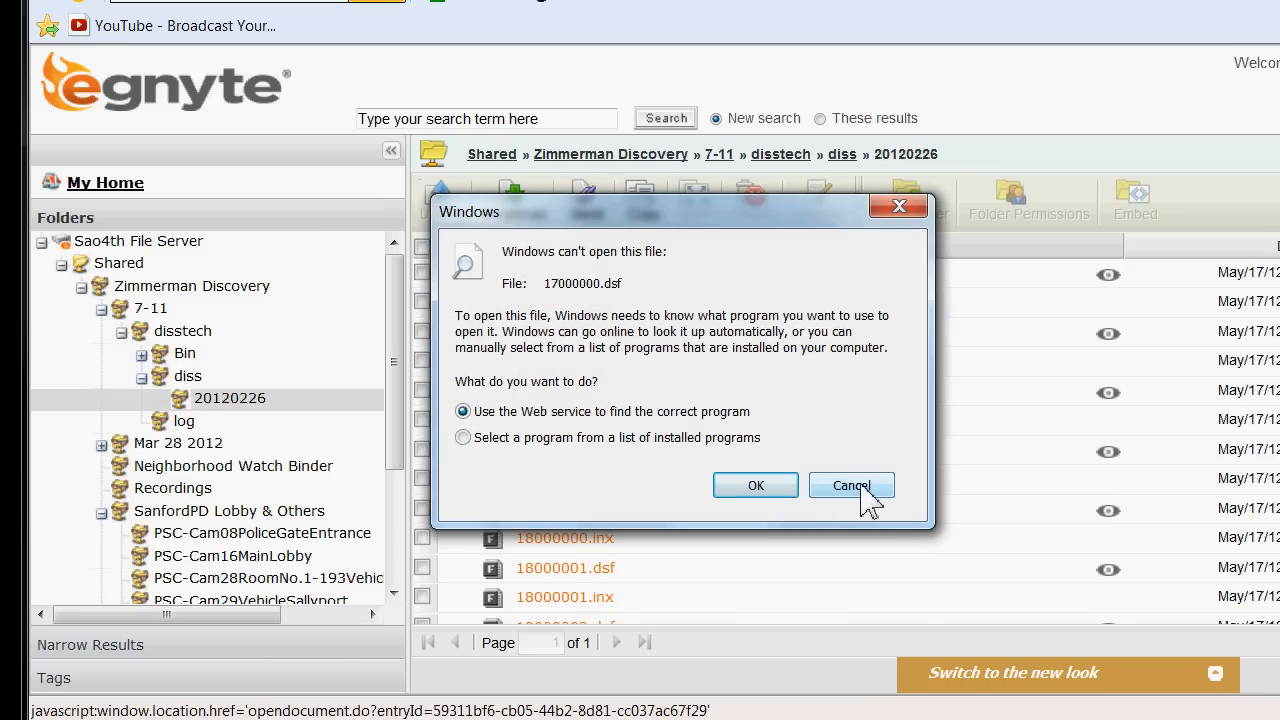
{"action": "left_click", "coordinate": [850, 485]}
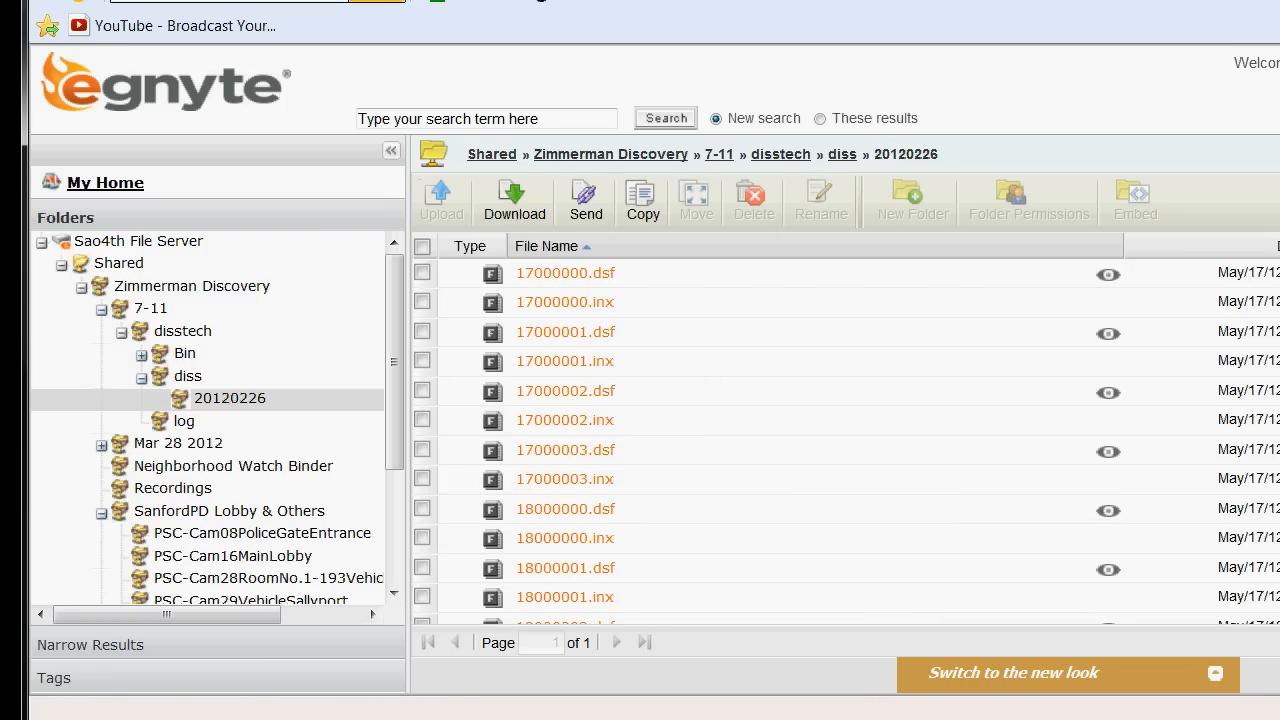
{"action": "left_click", "coordinate": [564, 272]}
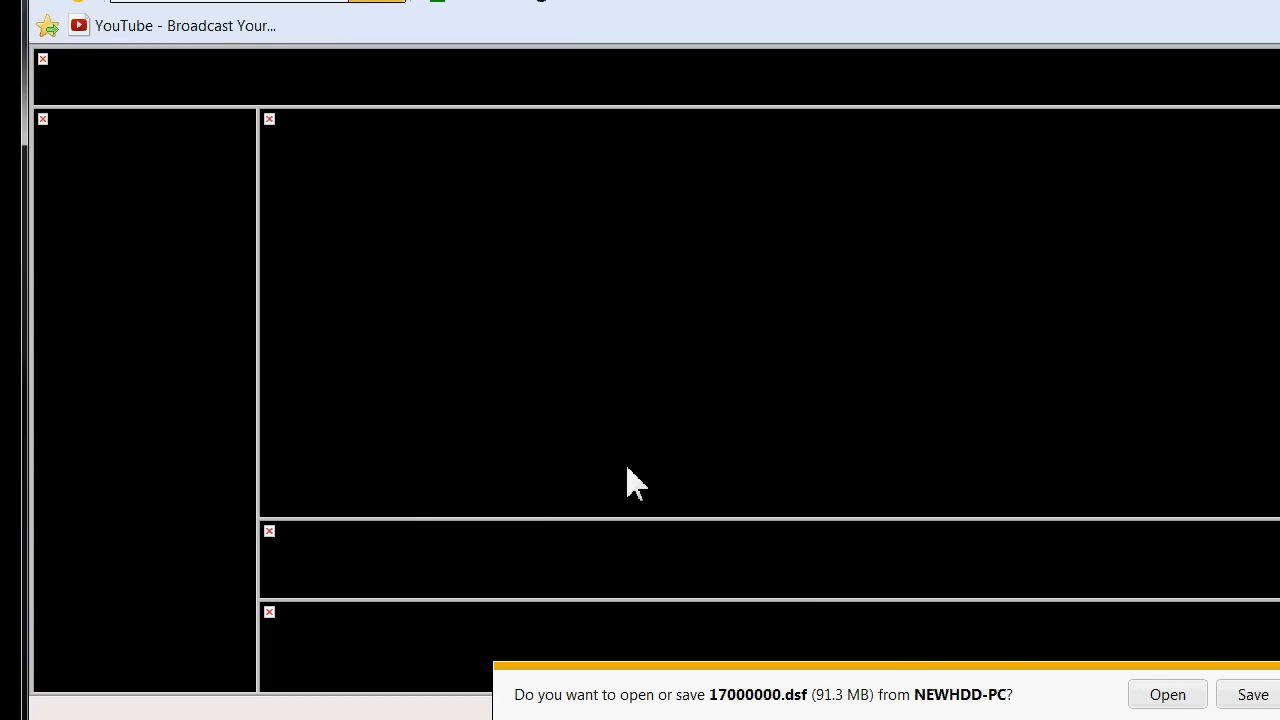
Dismiss the open-or-save notification bar for 17000000.dsf
{"action": "left_click", "coordinate": [1167, 694]}
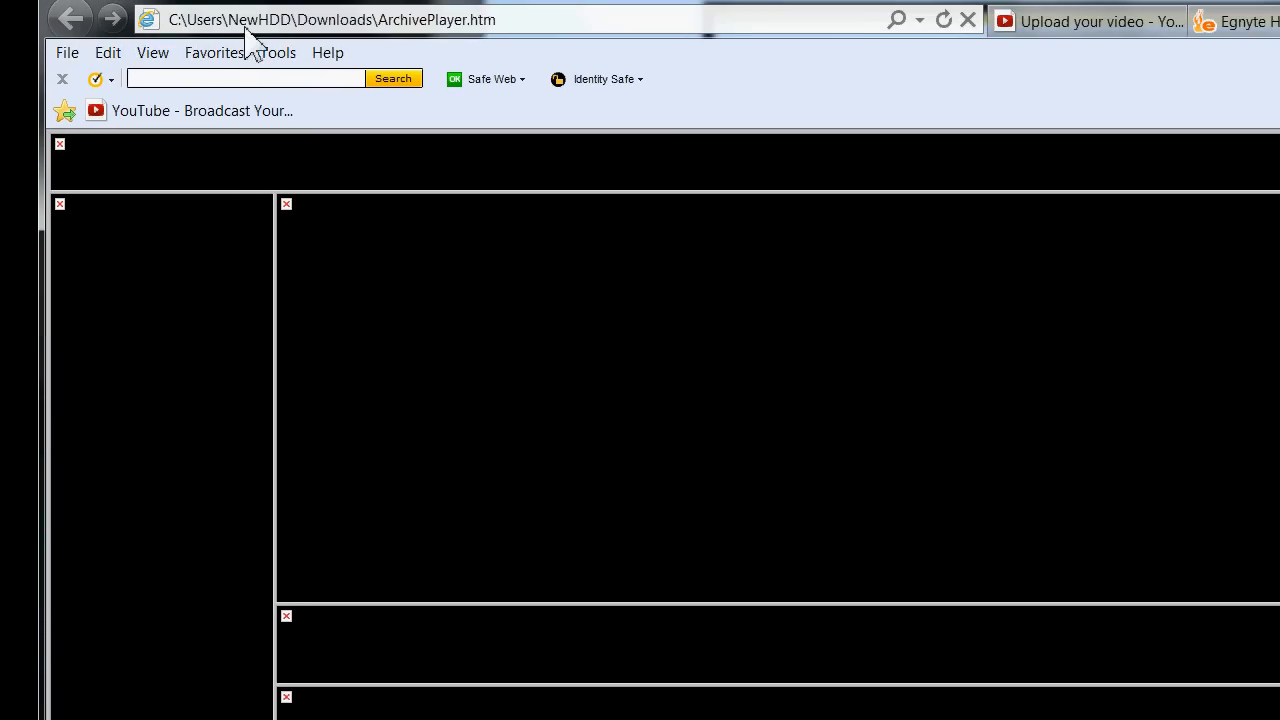
{"action": "mouse_move", "coordinate": [395, 40]}
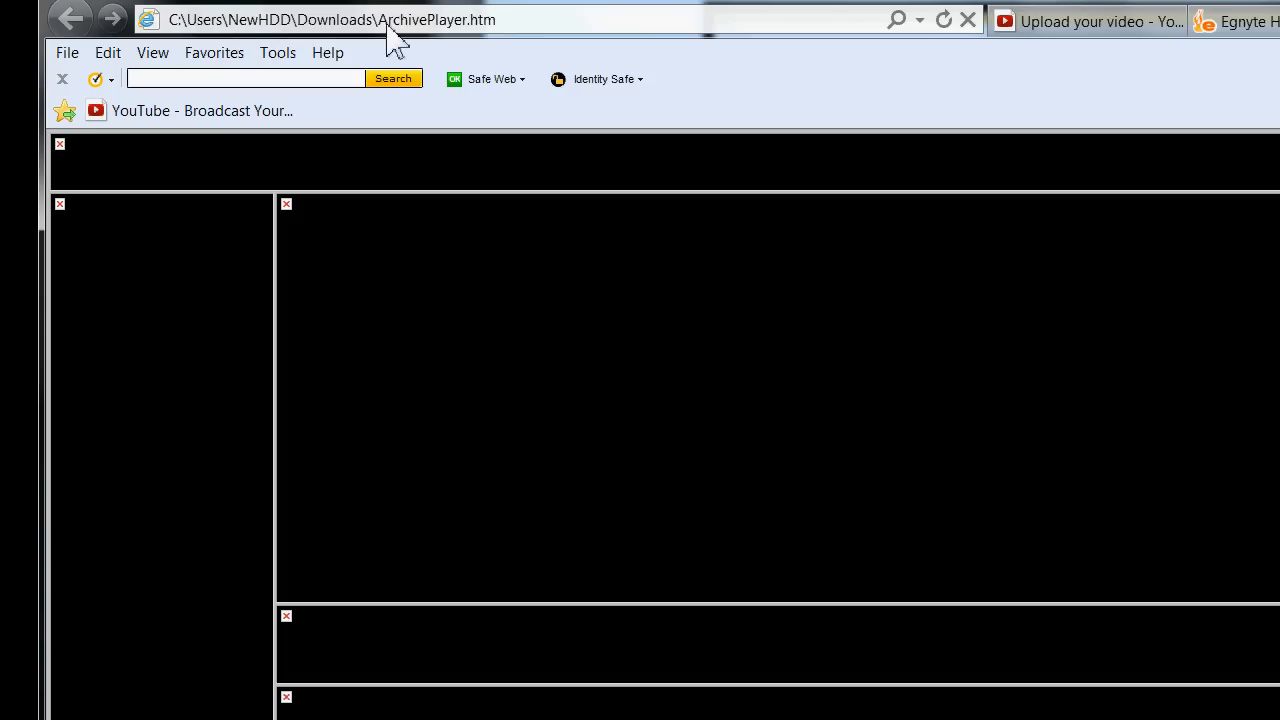
{"action": "mouse_move", "coordinate": [327, 40]}
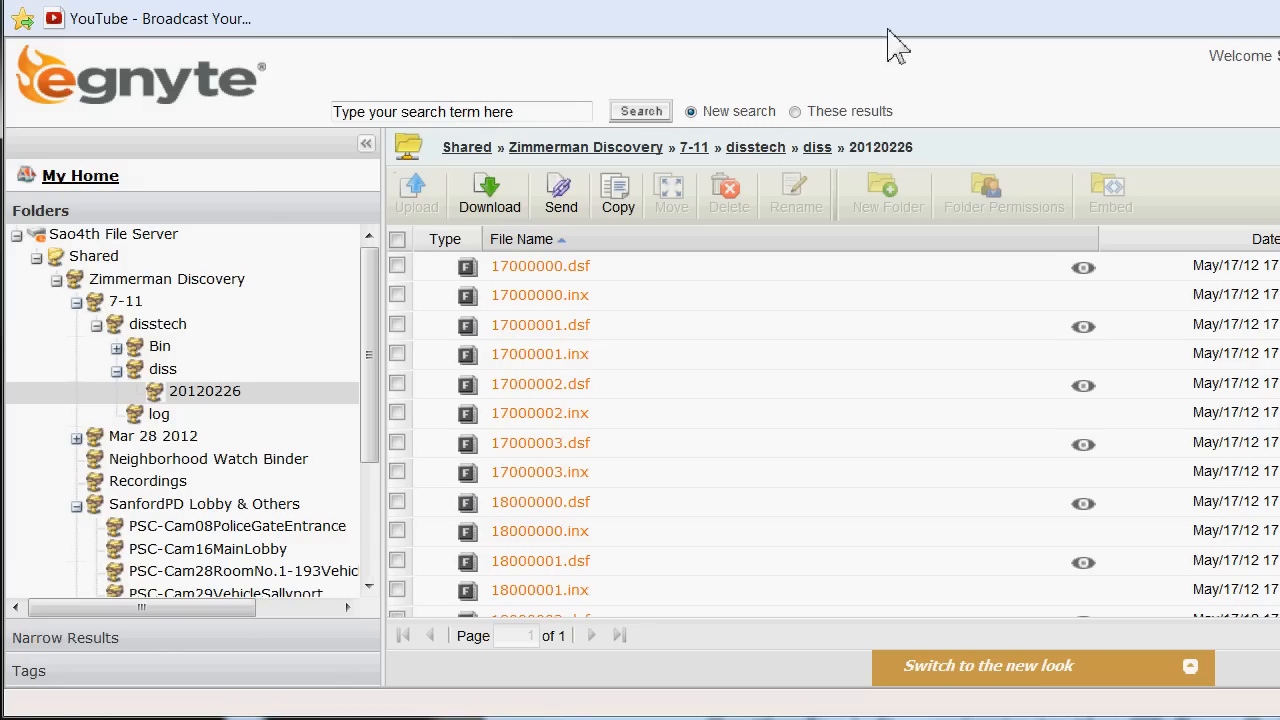
{"action": "mouse_move", "coordinate": [905, 315]}
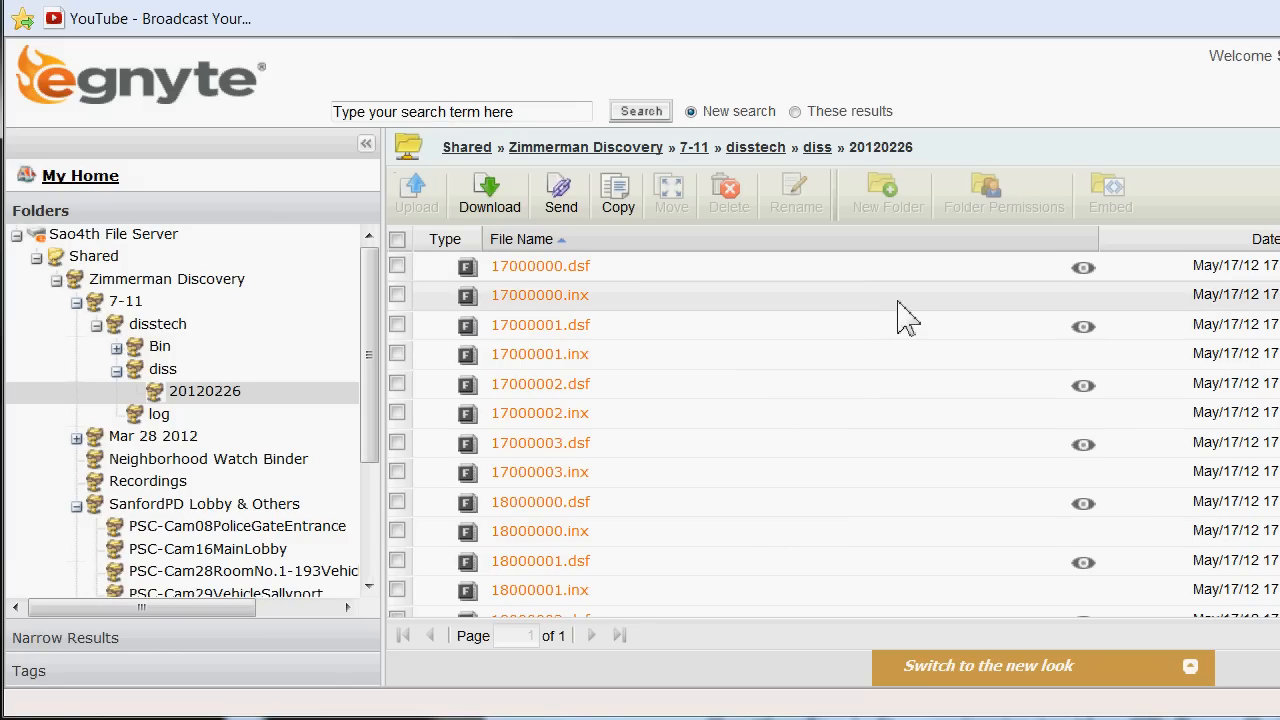